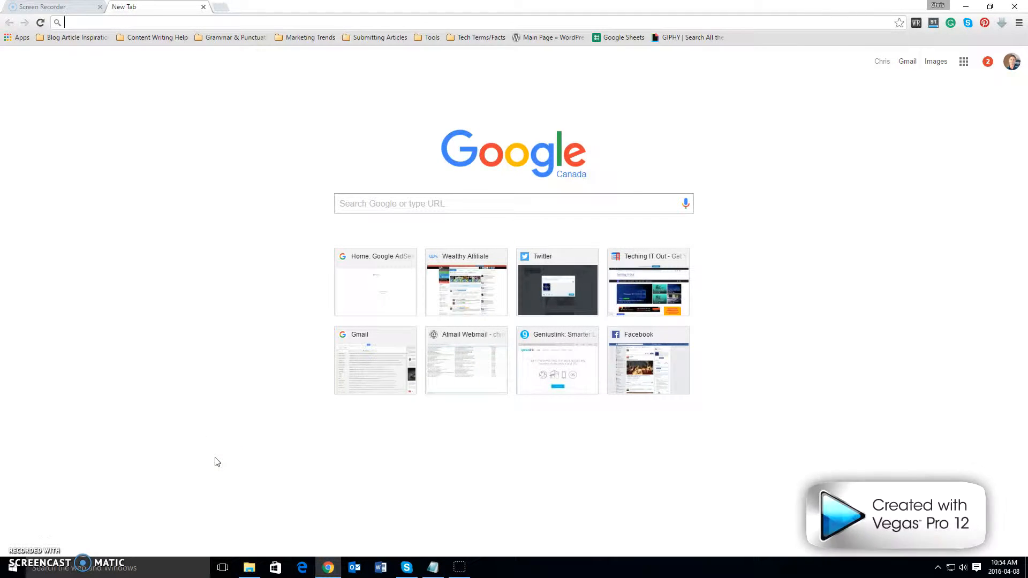
mouse_move(226, 377)
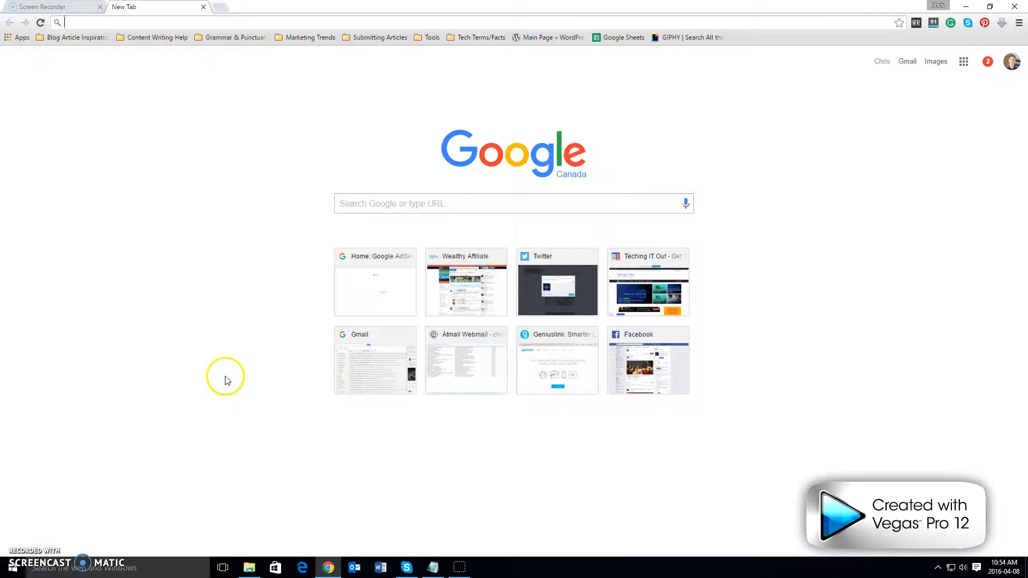
mouse_move(228, 392)
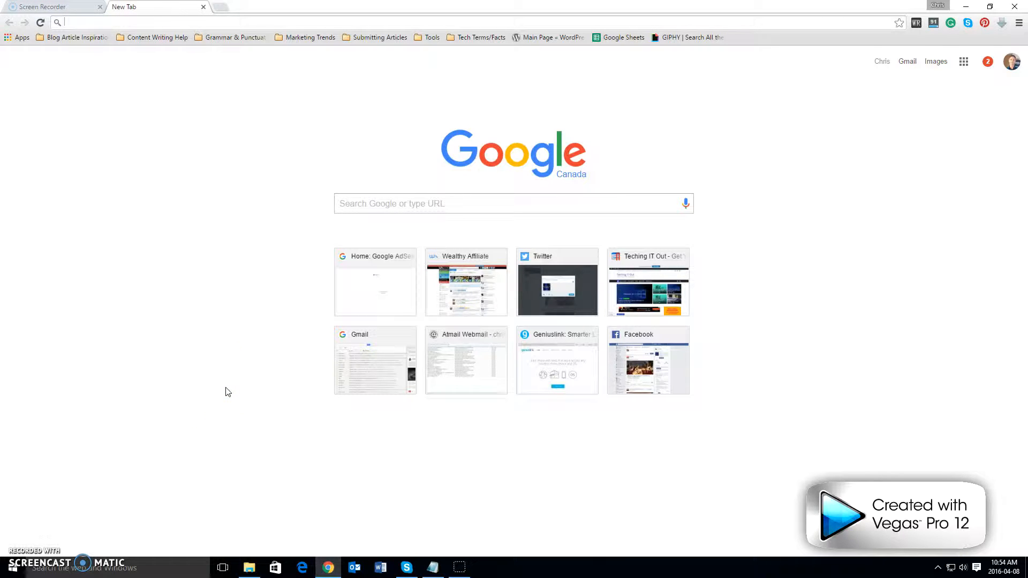
mouse_move(260, 388)
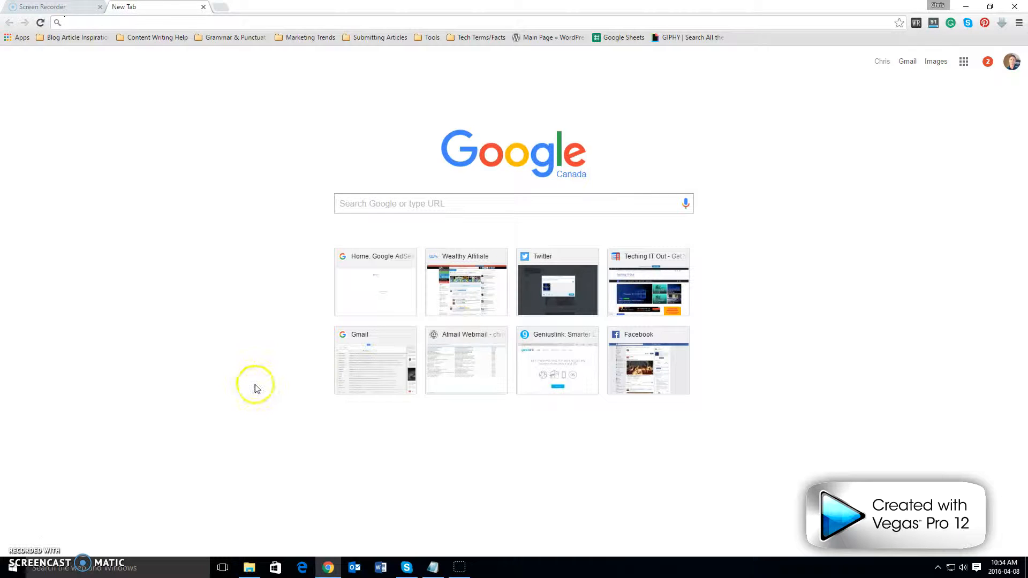
mouse_move(225, 319)
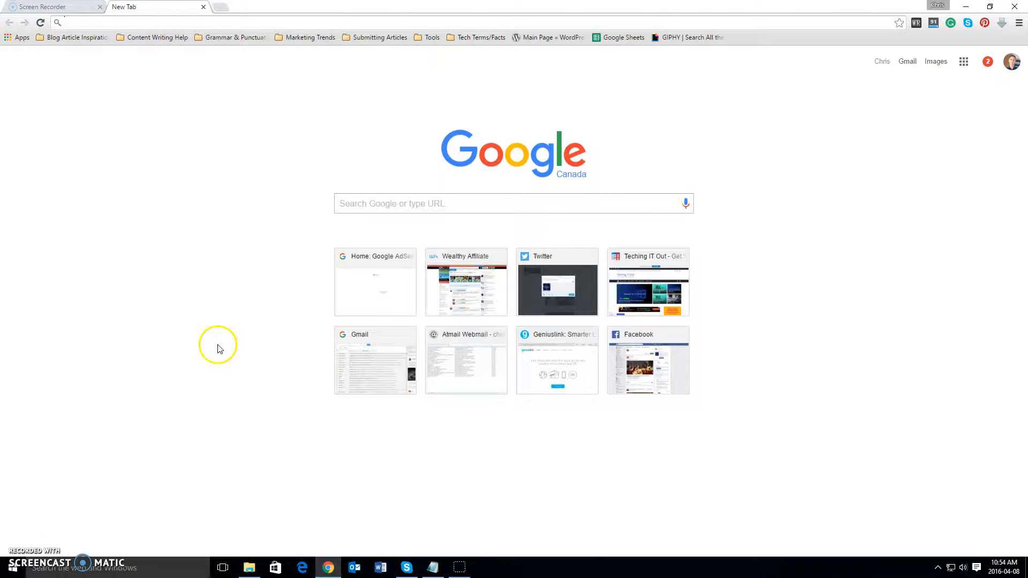
mouse_move(221, 341)
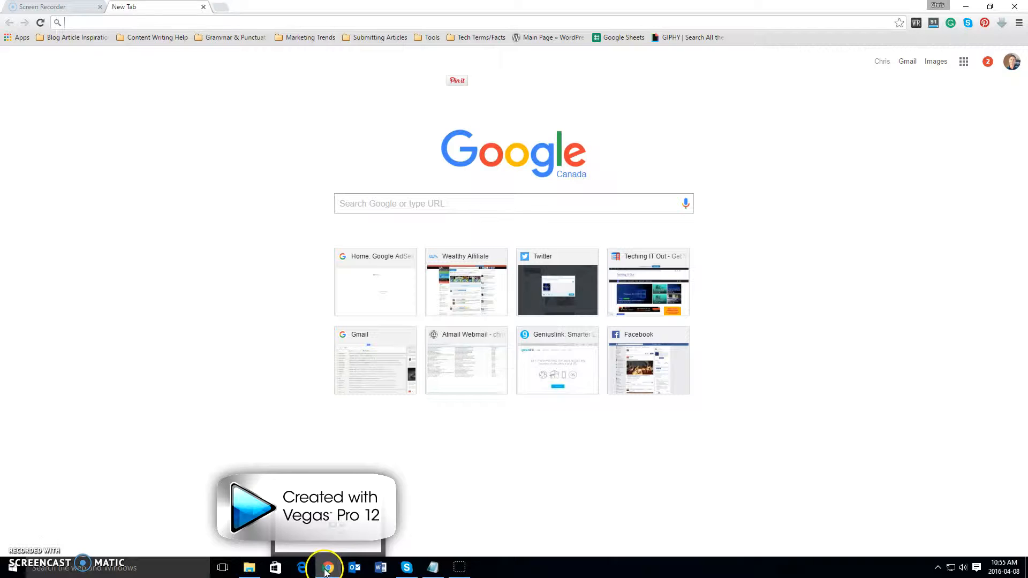
mouse_move(302, 567)
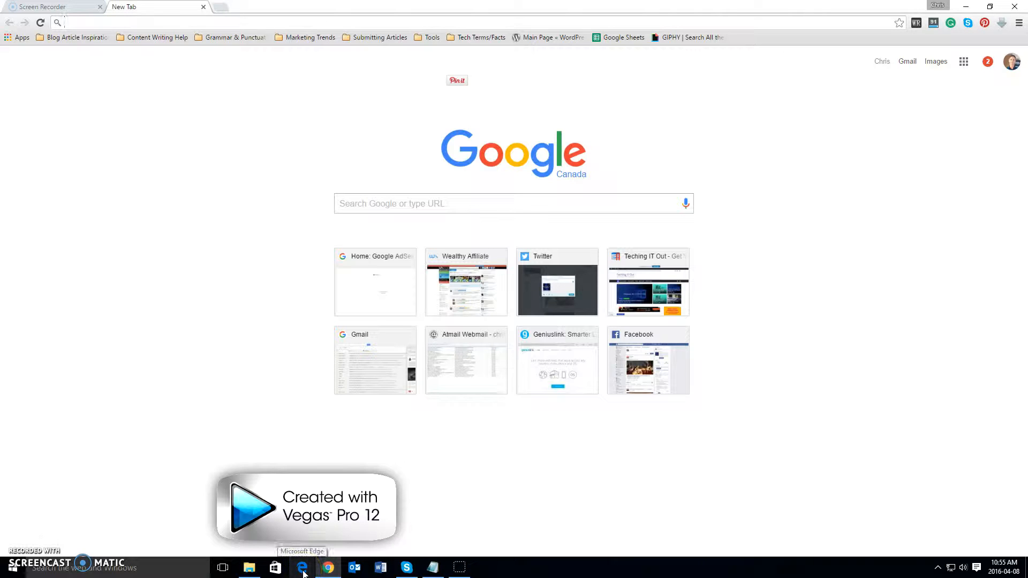
mouse_move(302, 568)
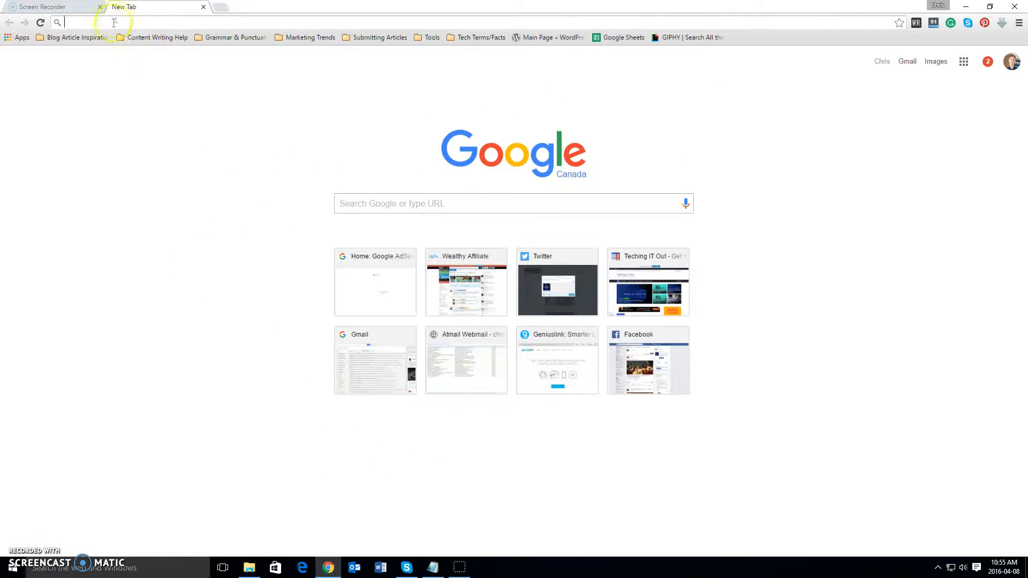
mouse_move(199, 431)
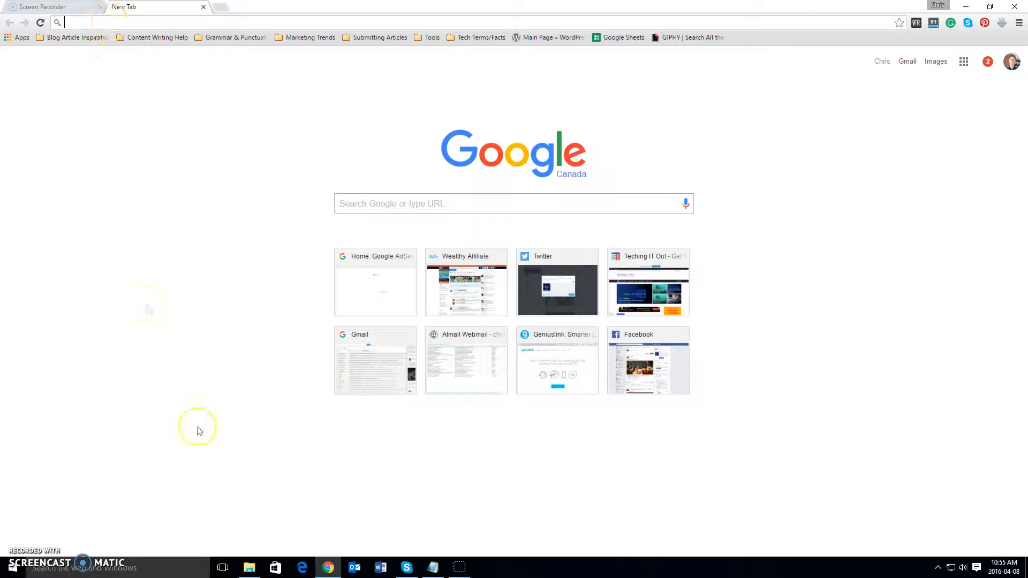
Switch to Microsoft Edge and load google.ca
click(302, 568)
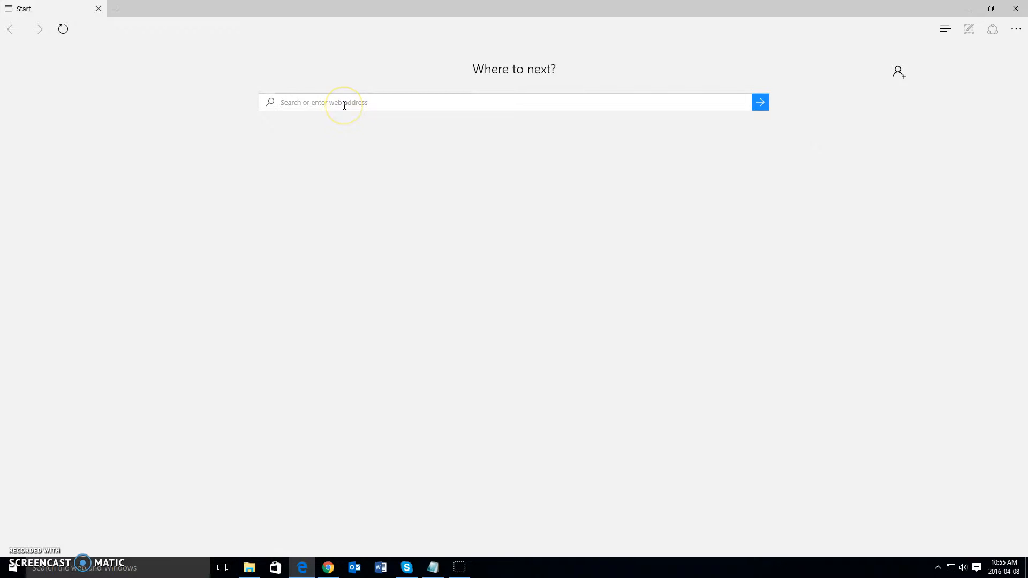
text(google)
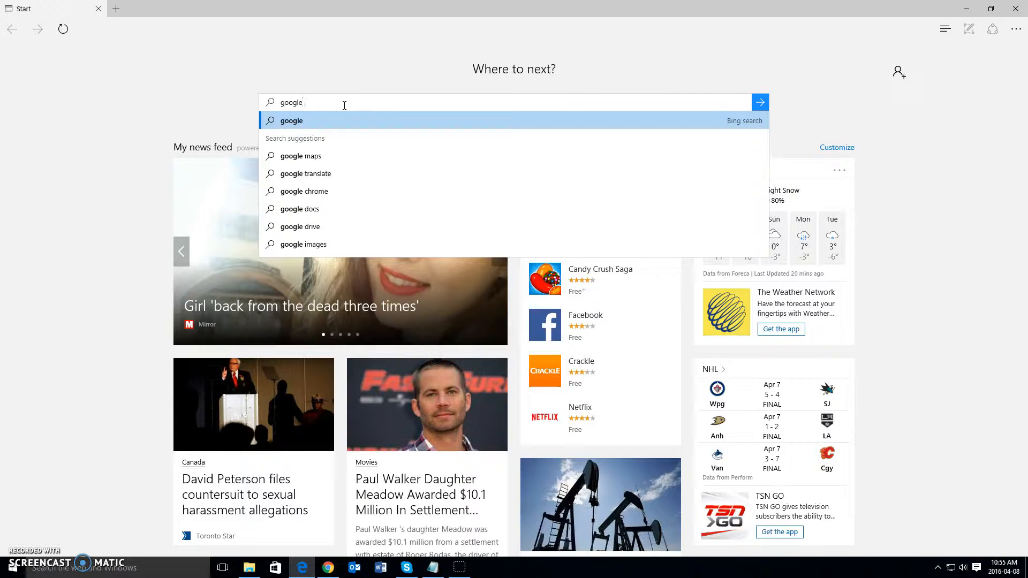
text(.ca/?gws_rd=ssl)
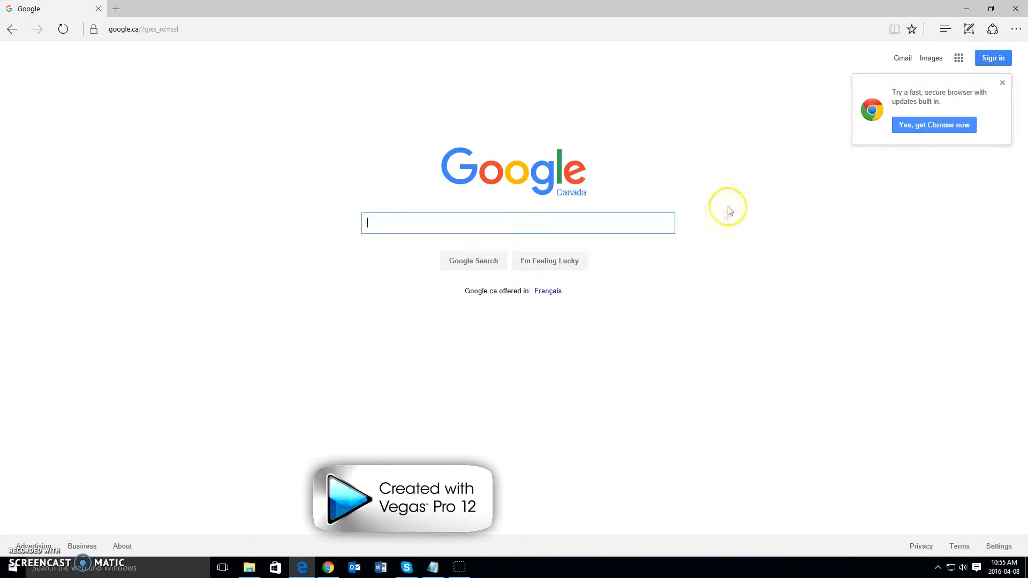
mouse_move(502, 118)
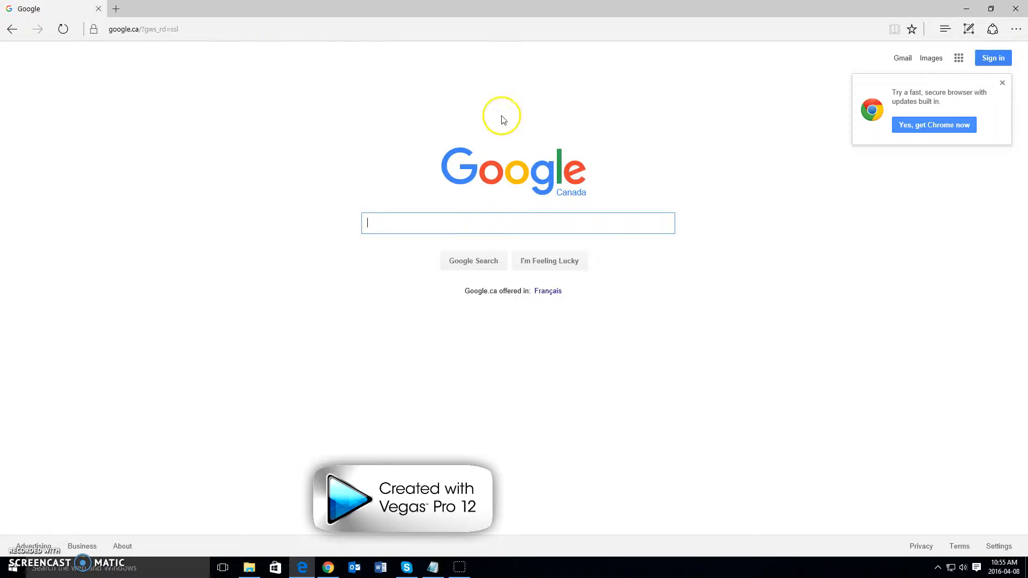
mouse_move(528, 341)
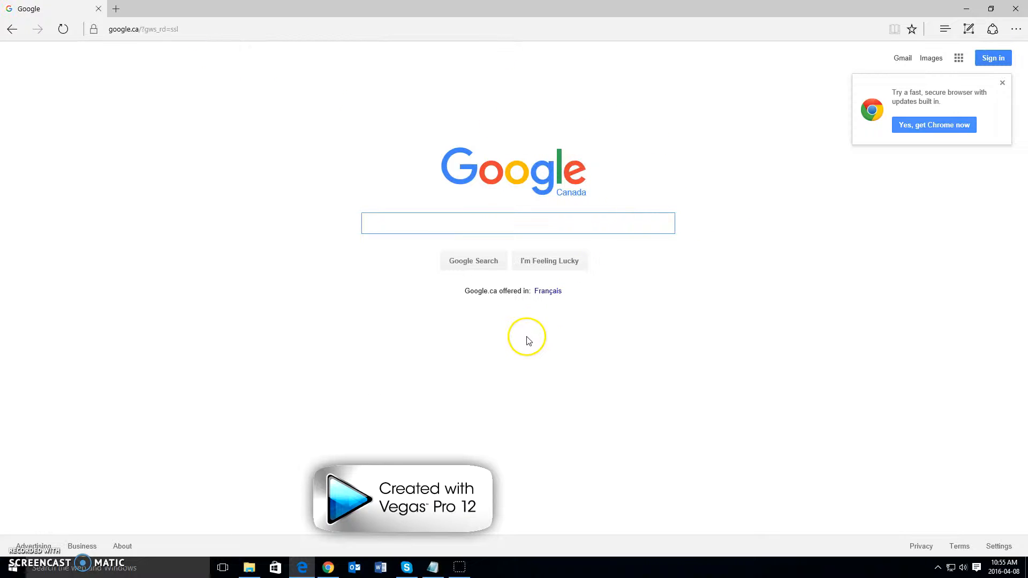
mouse_move(650, 261)
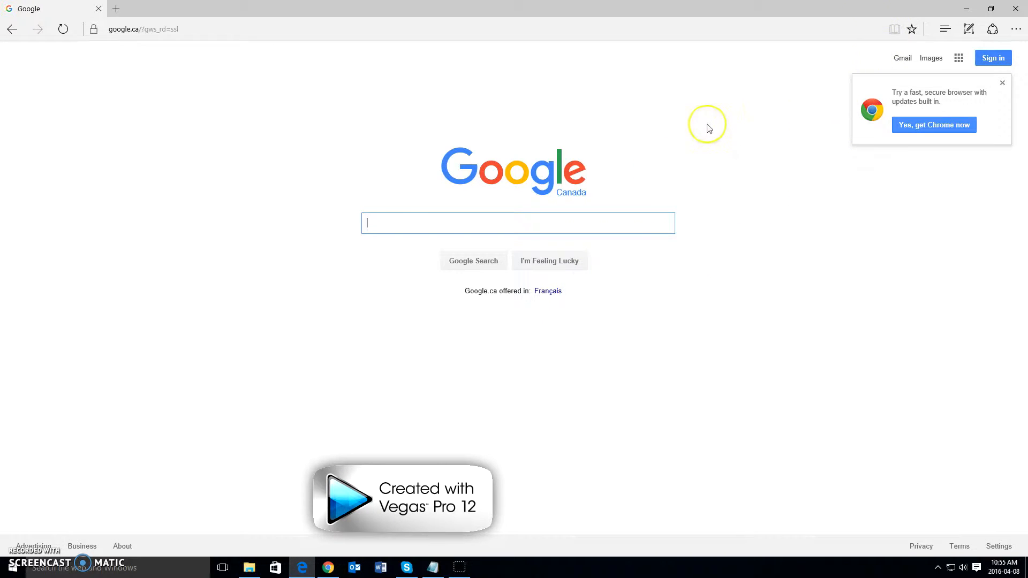
mouse_move(931, 57)
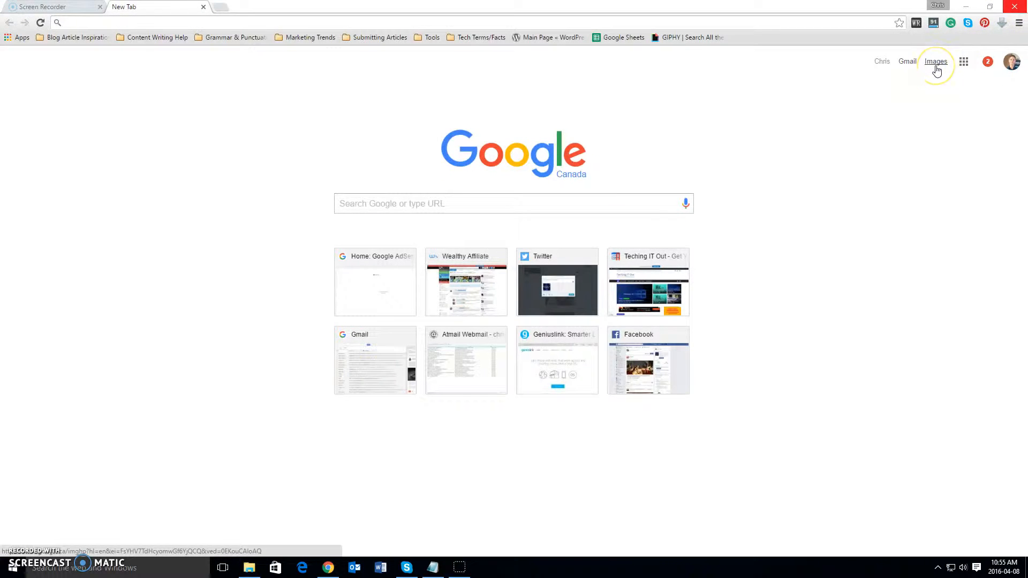
Go to Google Images and enter the query 'star wars'
click(936, 61)
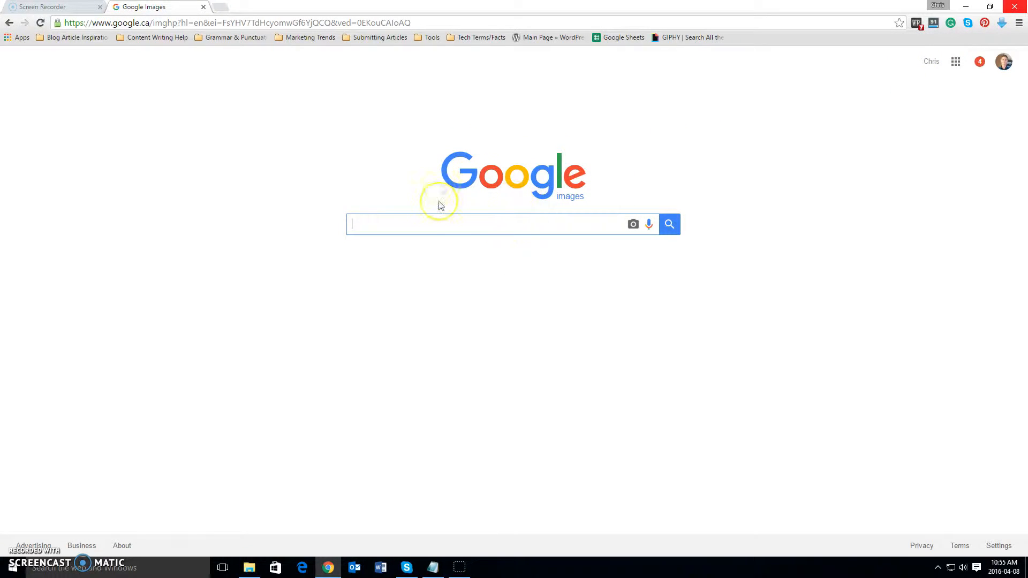
mouse_move(454, 235)
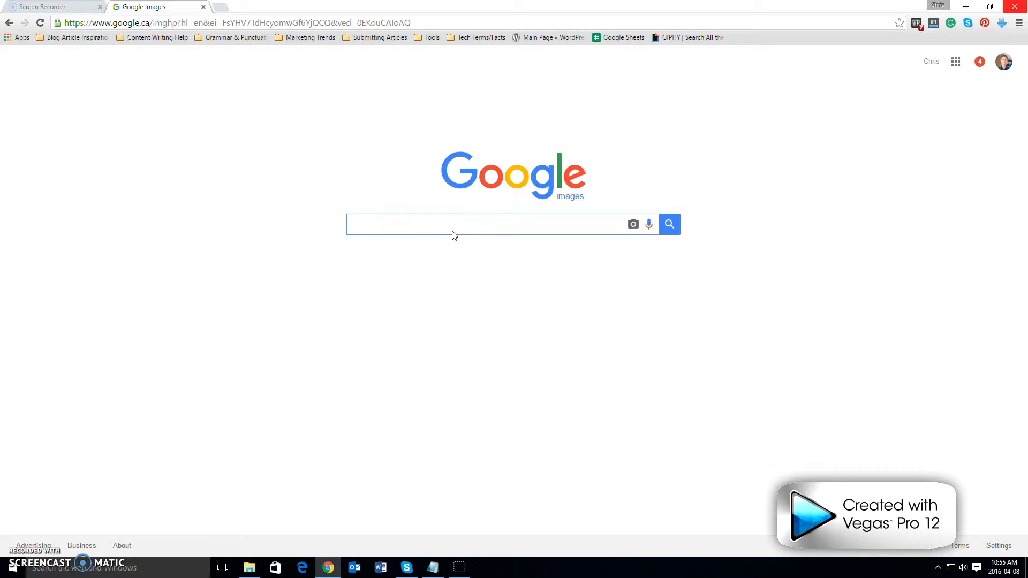
text(star)
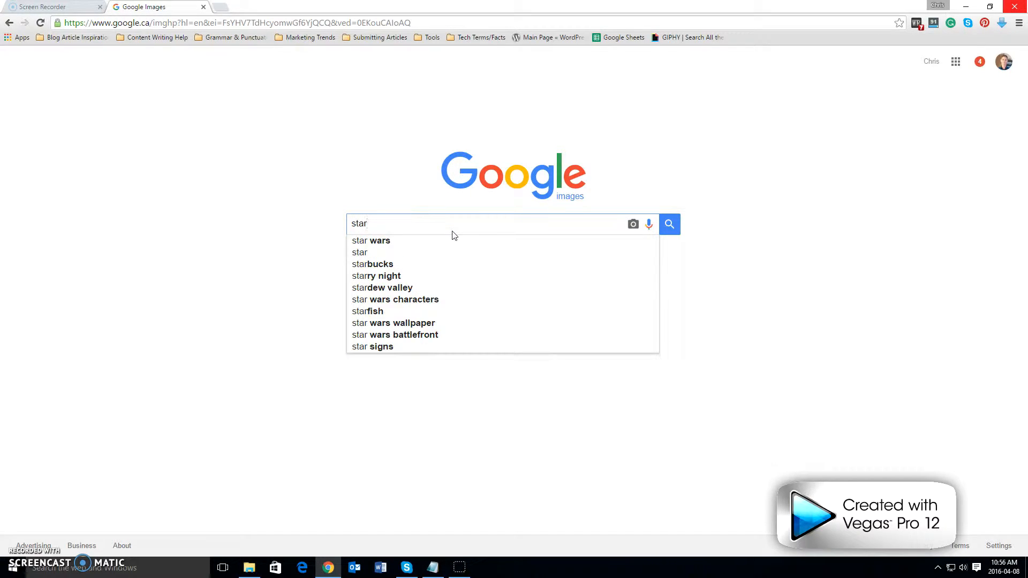
text(war)
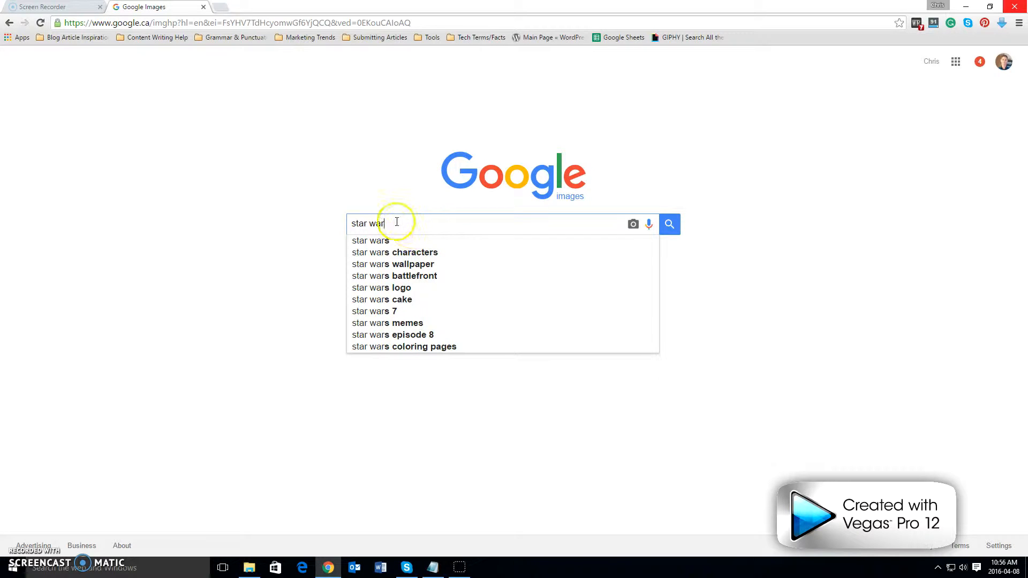
text(s)
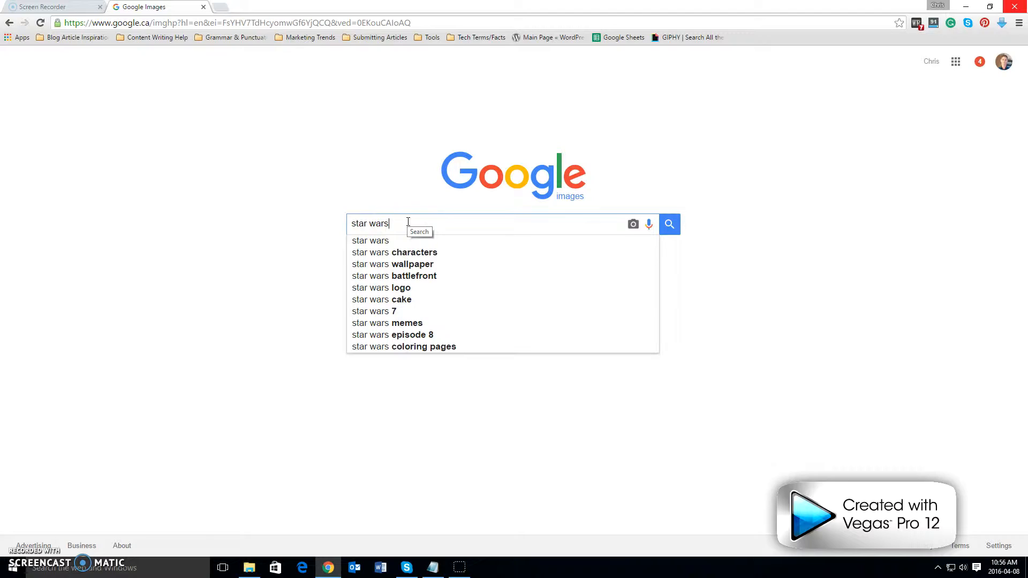
Run the star wars image search and show the search options menu
click(669, 224)
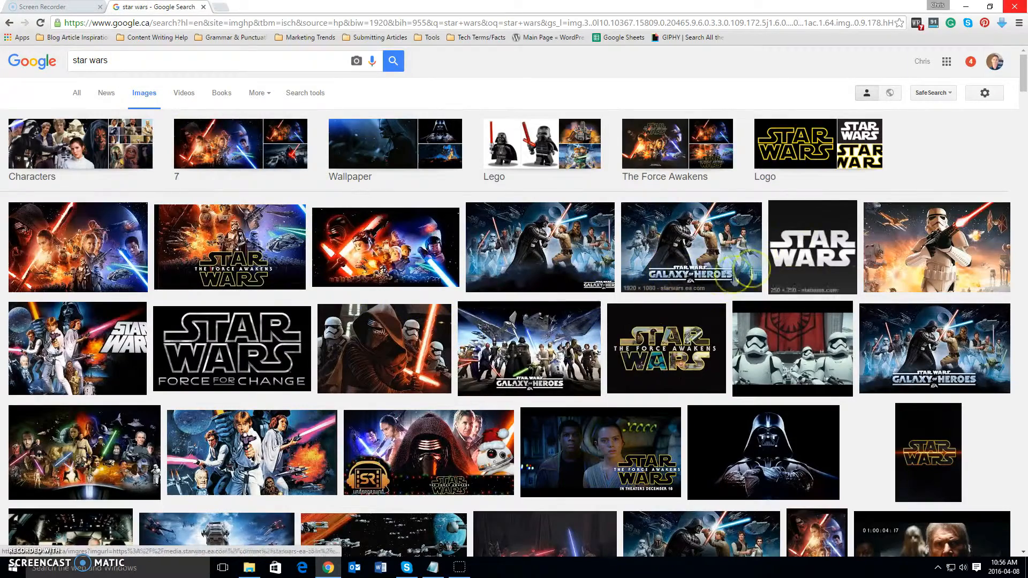
mouse_move(997, 139)
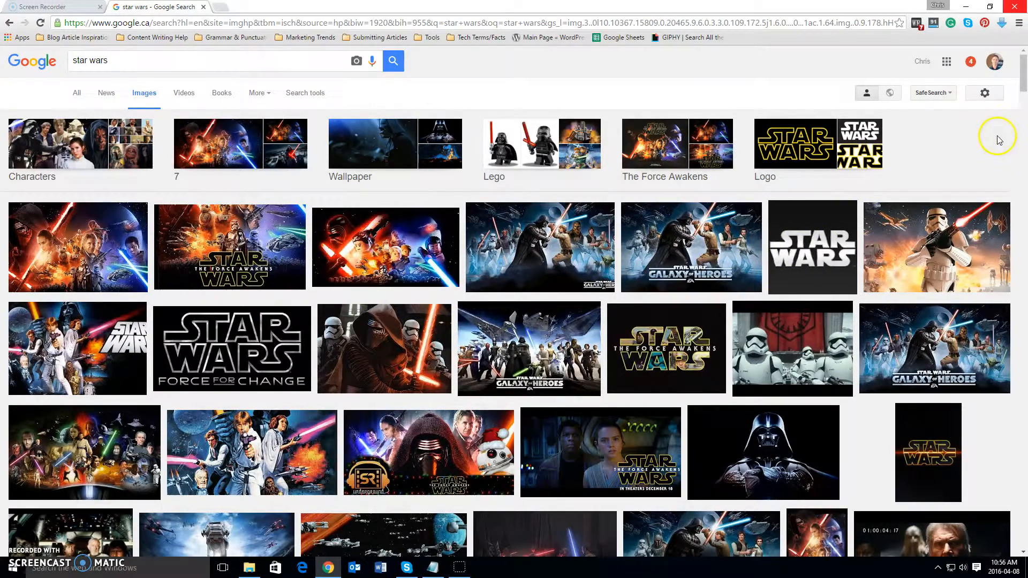
mouse_move(995, 142)
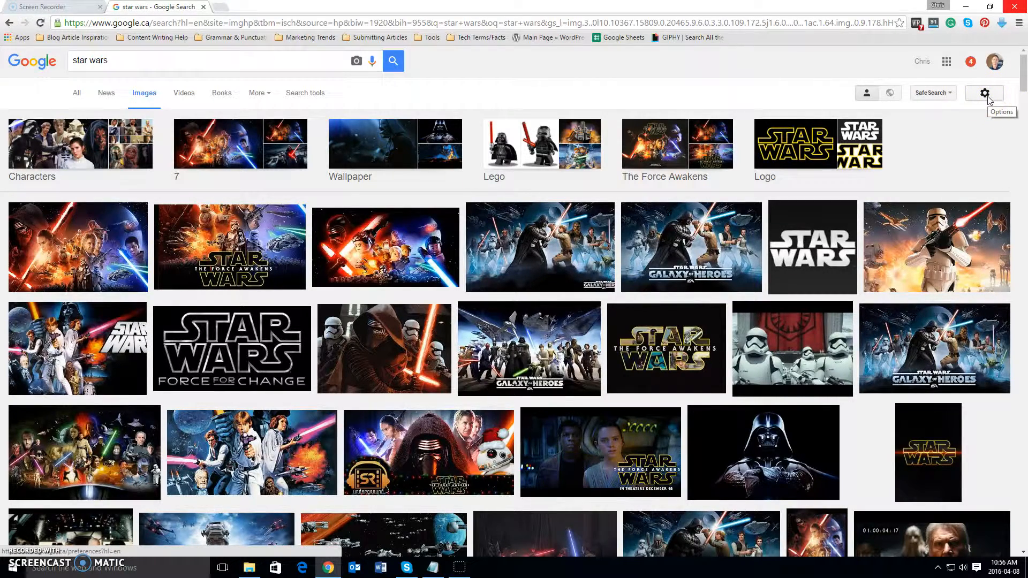
mouse_move(984, 94)
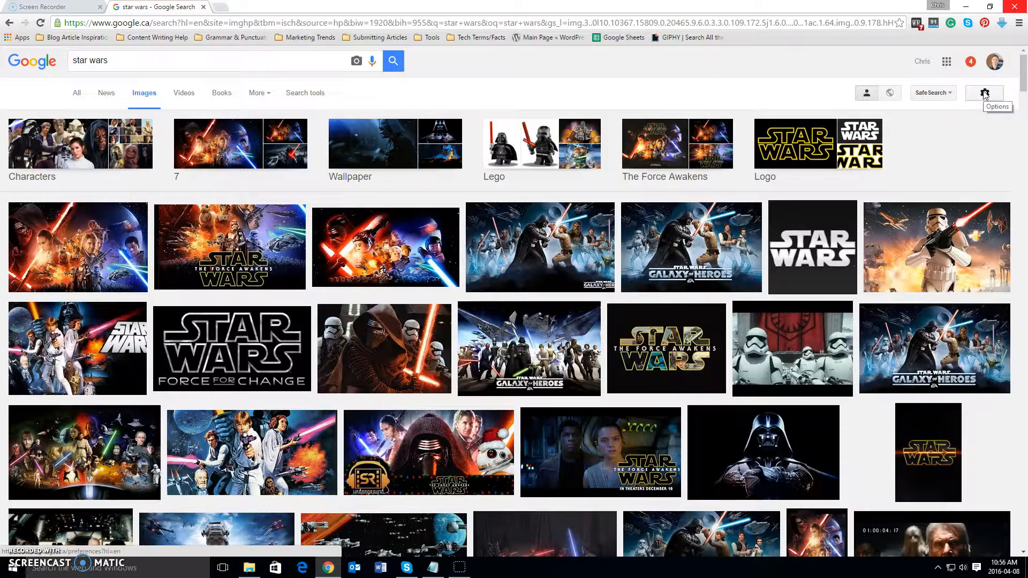
click(983, 92)
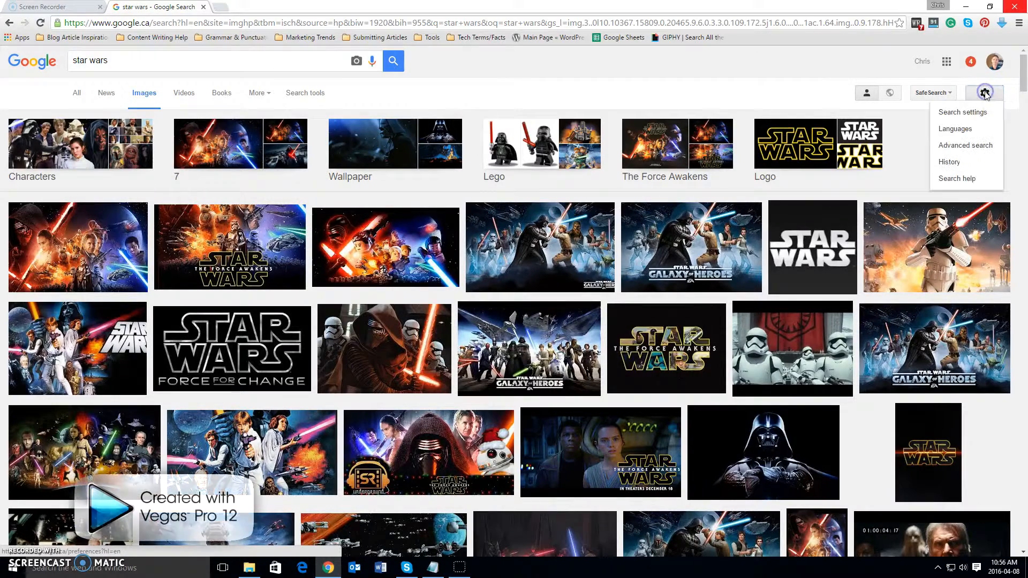
mouse_move(984, 92)
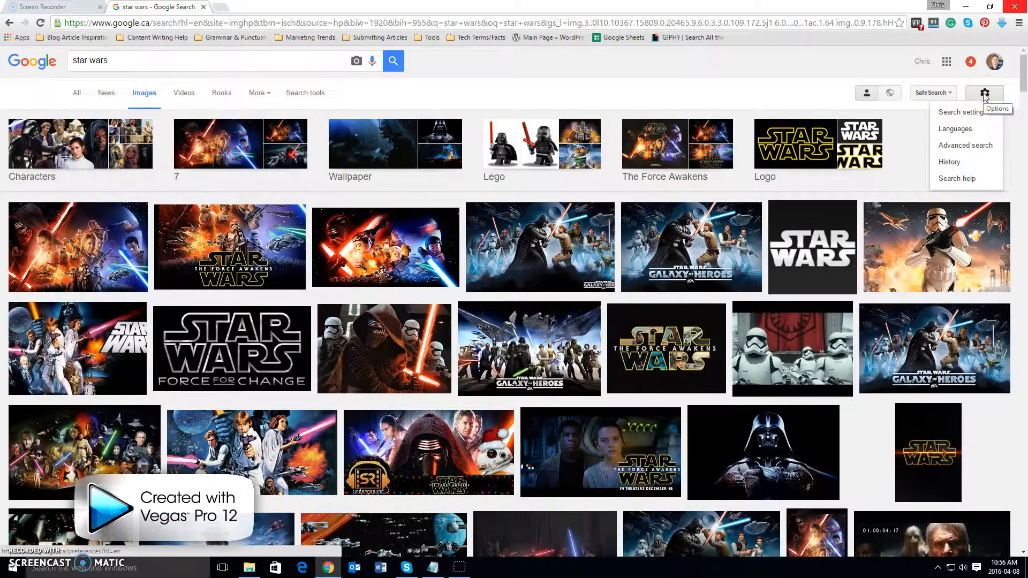
mouse_move(949, 162)
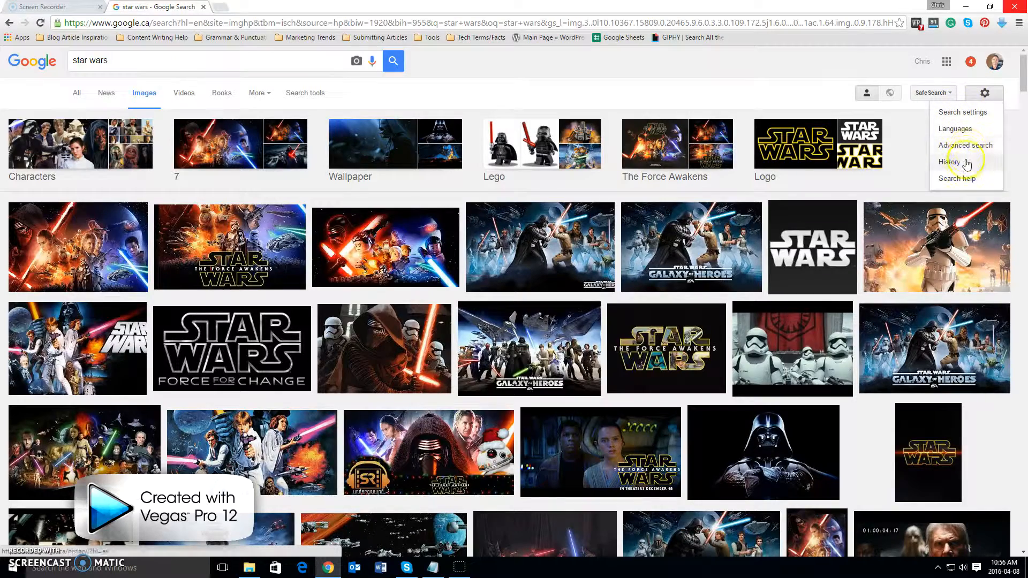
mouse_move(965, 149)
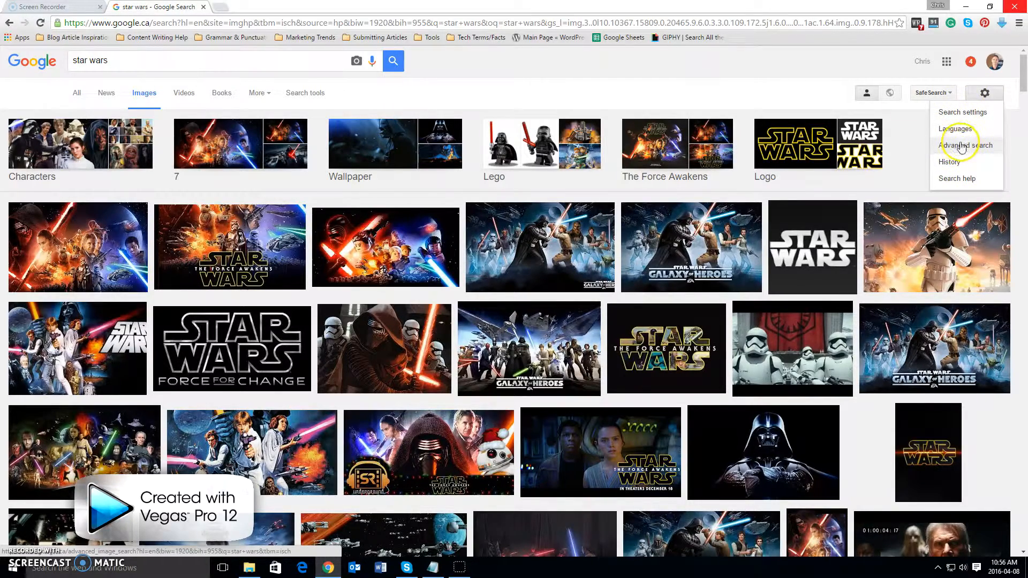
Submit an advanced image search with usage rights 'free to use or share, even commercially'
click(965, 144)
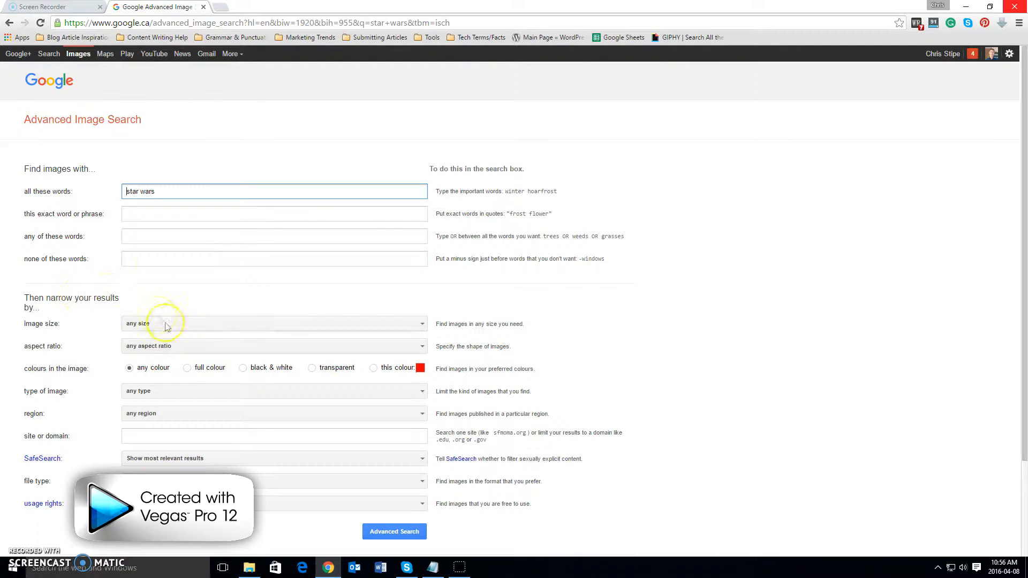
mouse_move(226, 290)
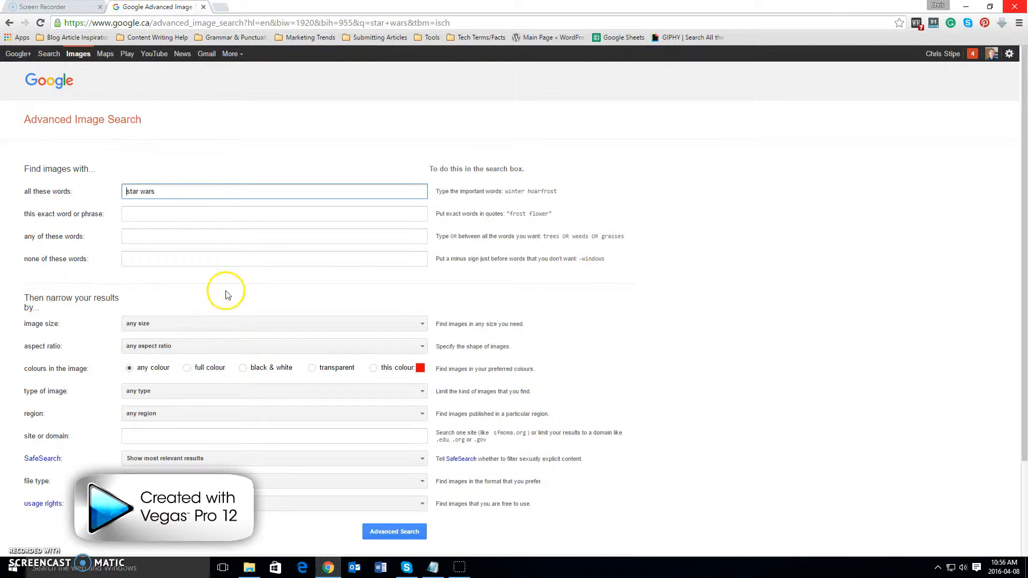
scroll(down, 3)
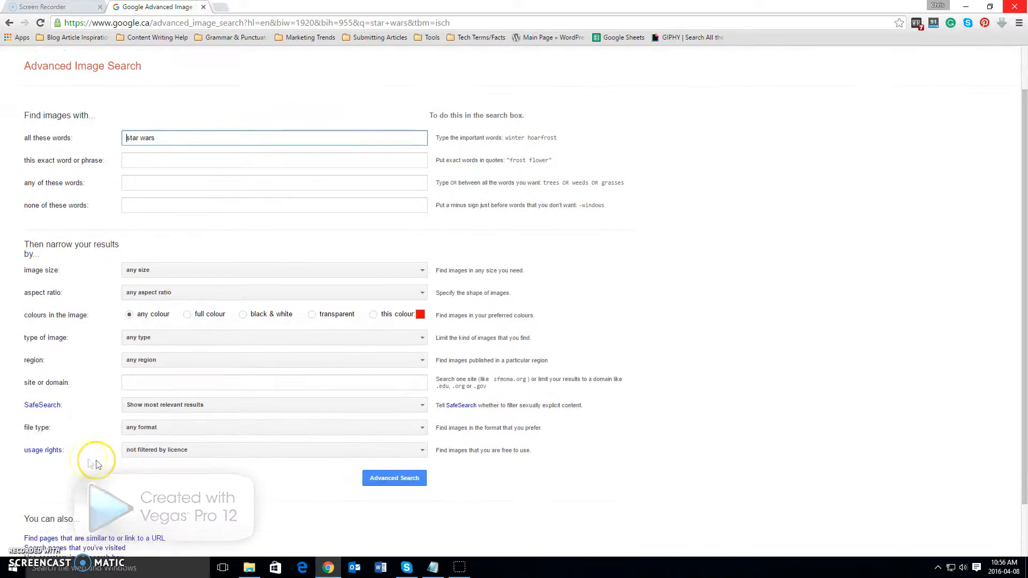
mouse_move(33, 454)
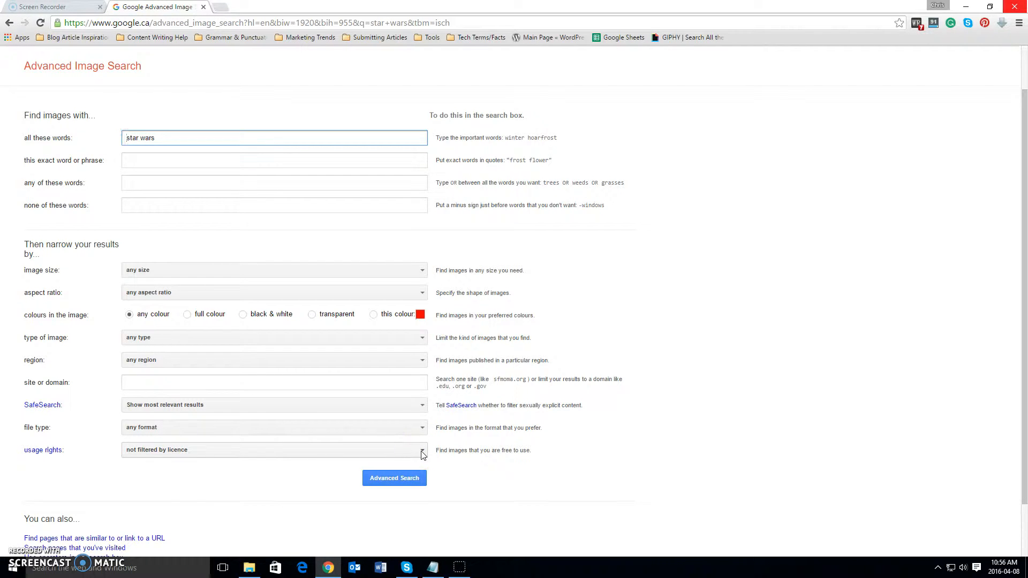
click(422, 450)
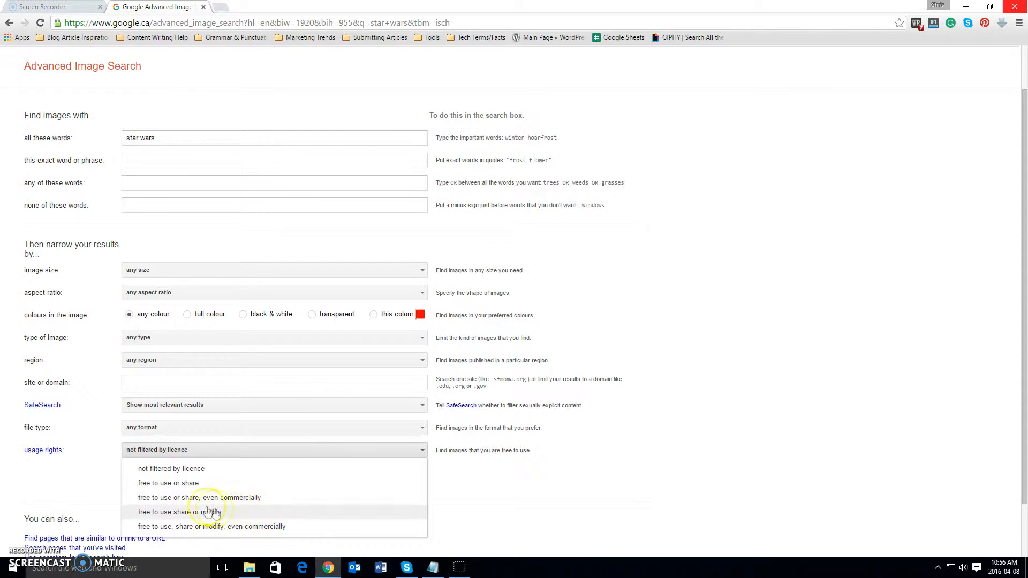
mouse_move(238, 498)
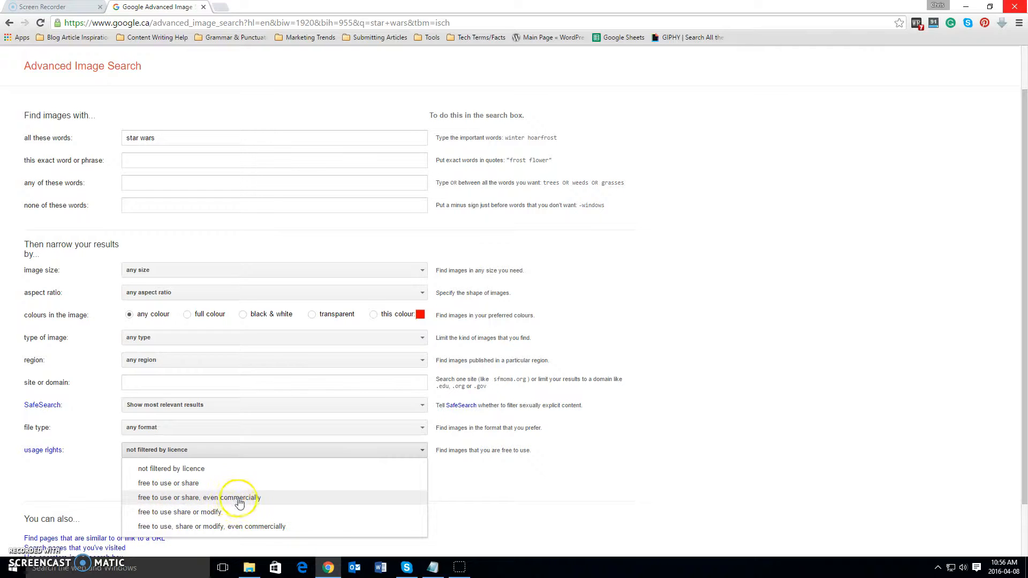
click(199, 497)
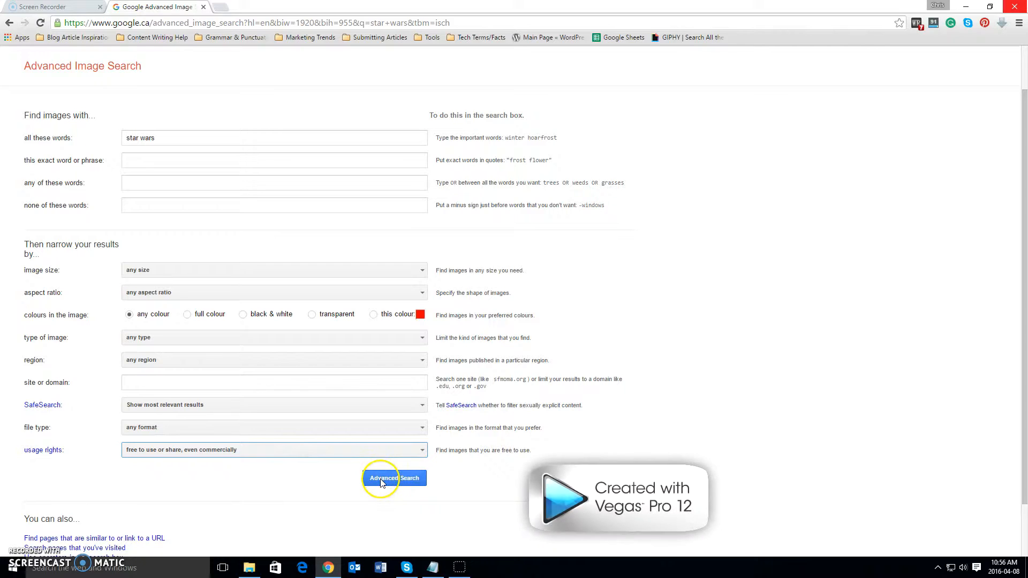
click(394, 478)
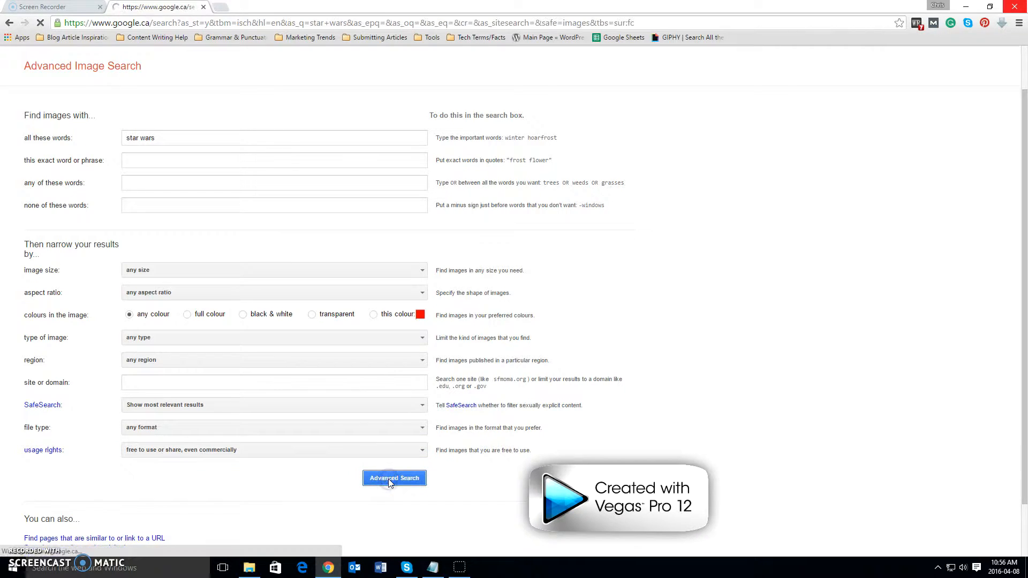
Browse down through the reuse-labelled star wars results toward the logo images
click(394, 477)
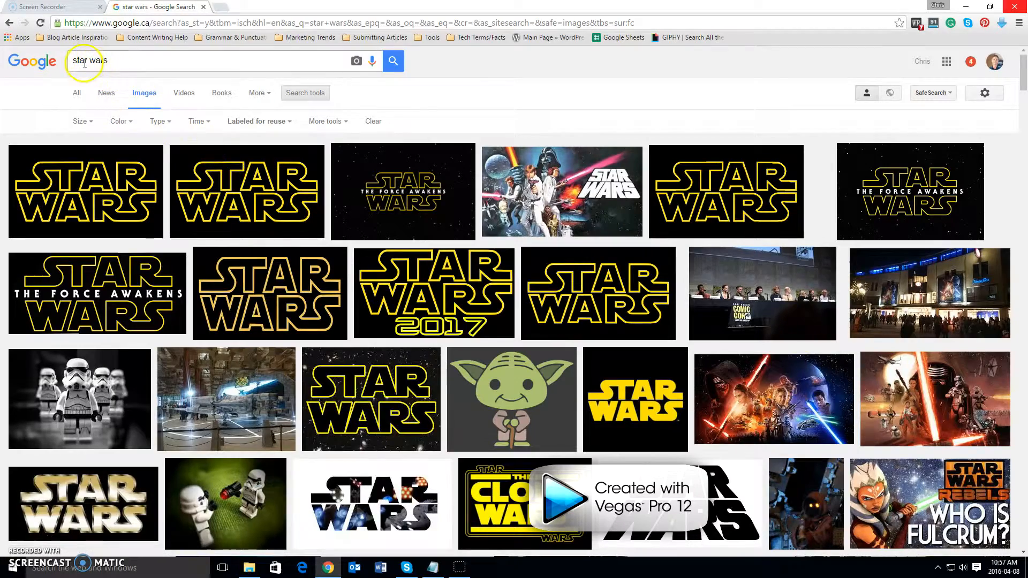
scroll(down, 3)
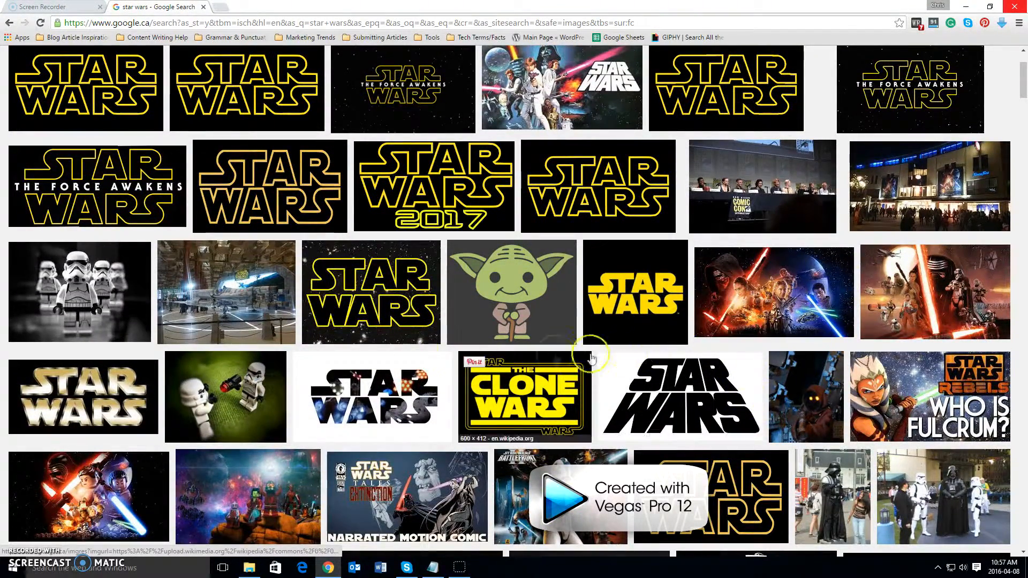
mouse_move(305, 364)
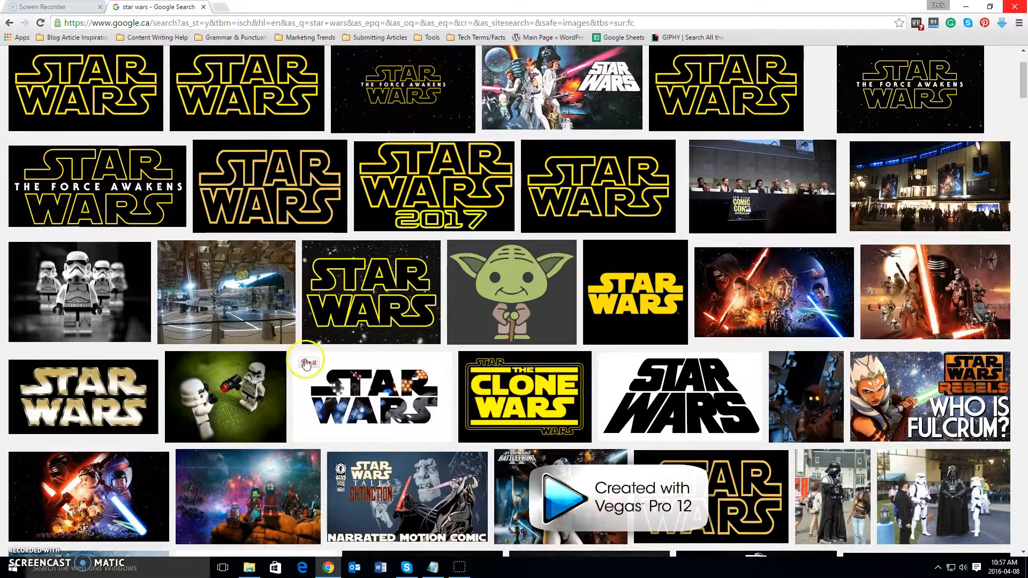
mouse_move(358, 363)
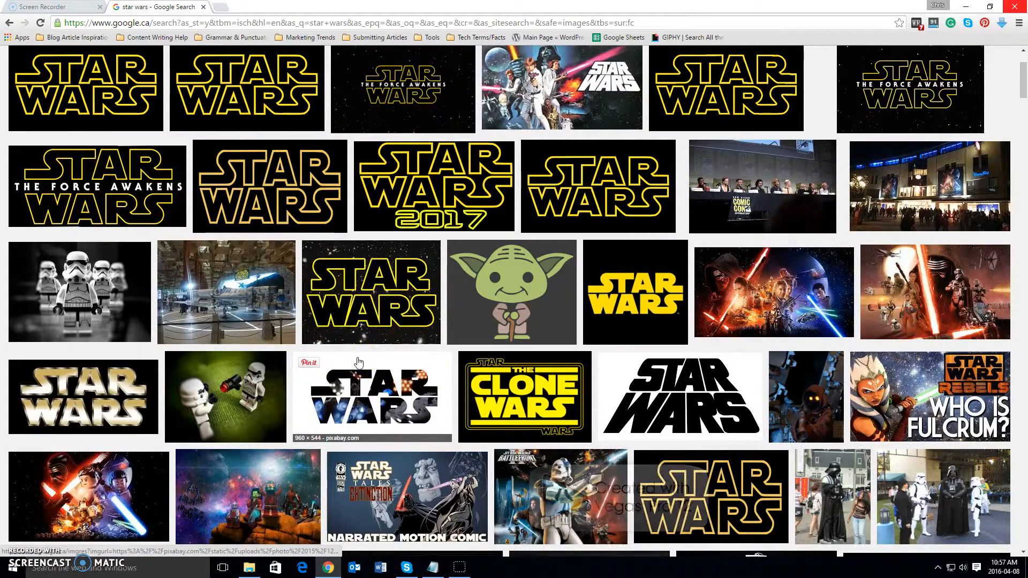
mouse_move(635, 331)
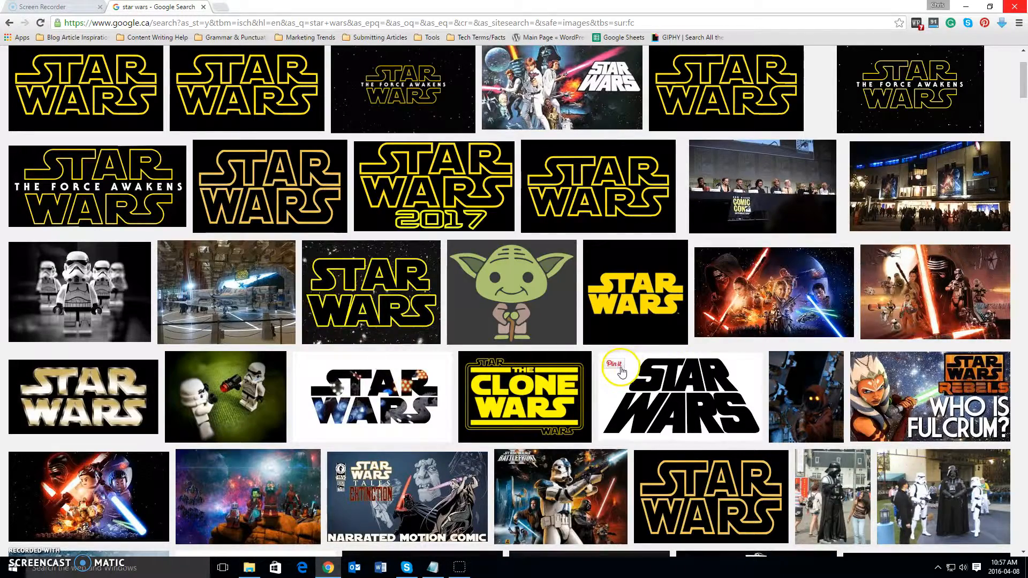
scroll(down, 3)
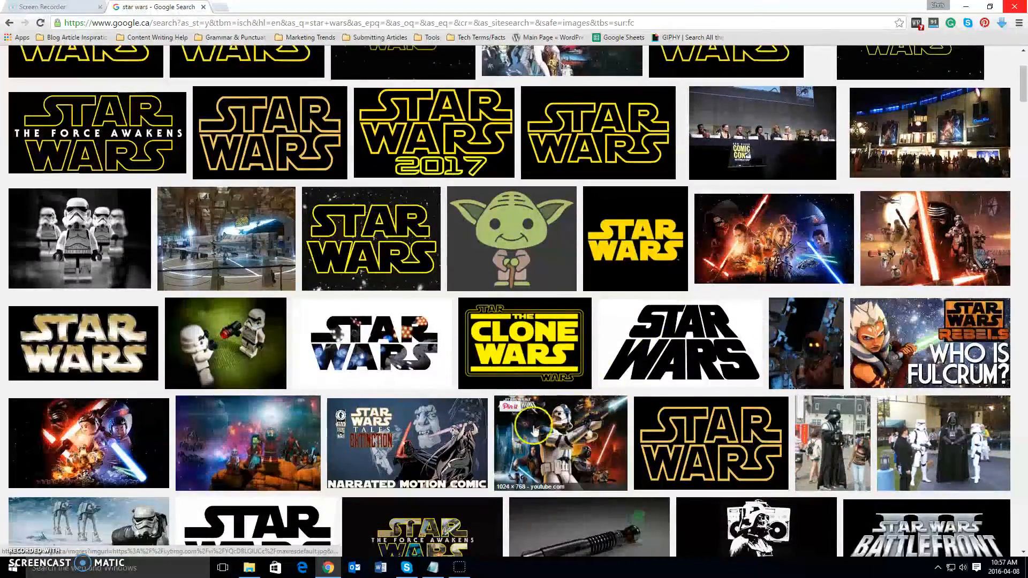
scroll(down, 3)
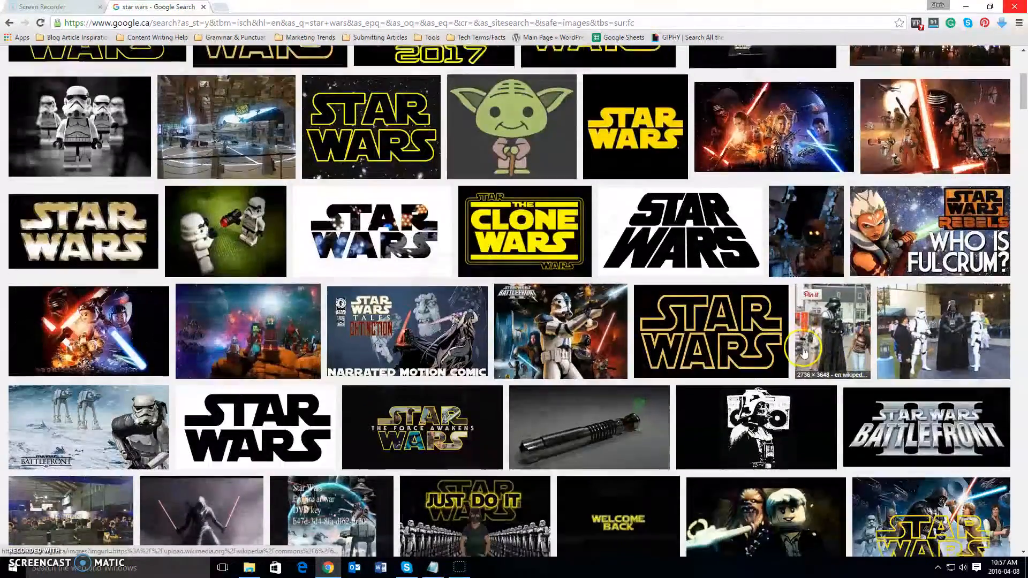
scroll(down, 3)
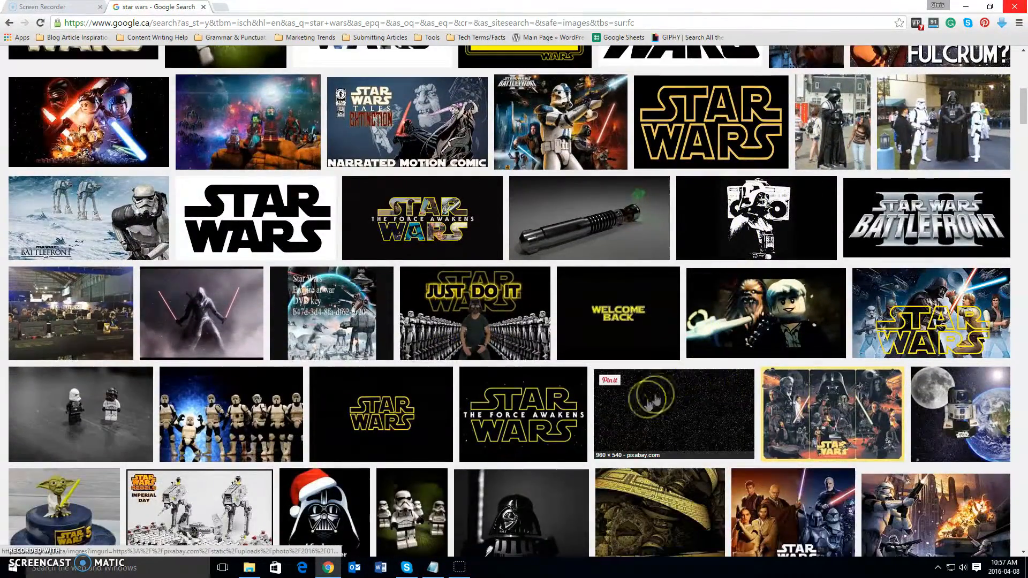
mouse_move(538, 422)
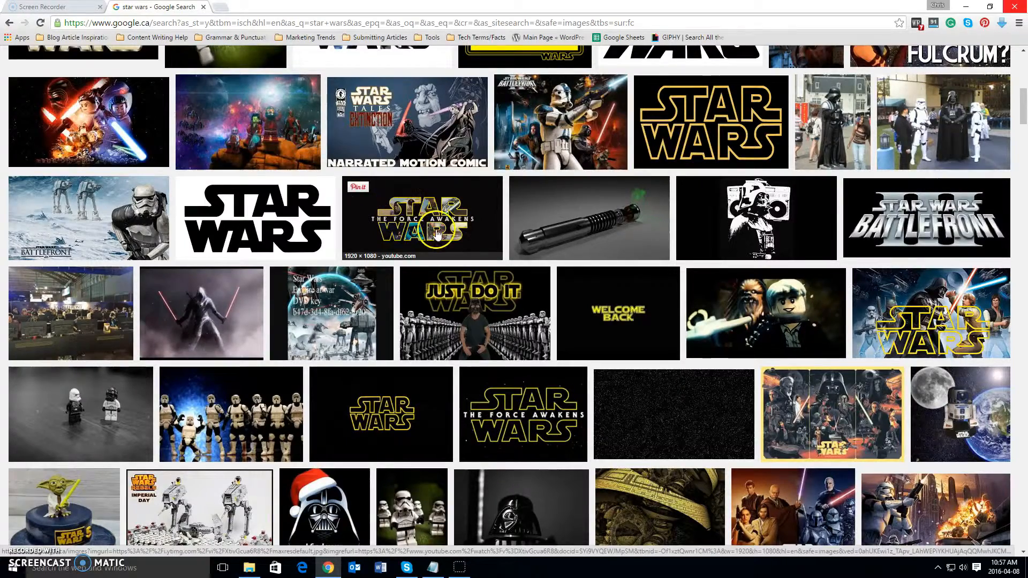
Choose 'Save image as...' on the gold The Force Awakens logo result
click(421, 217)
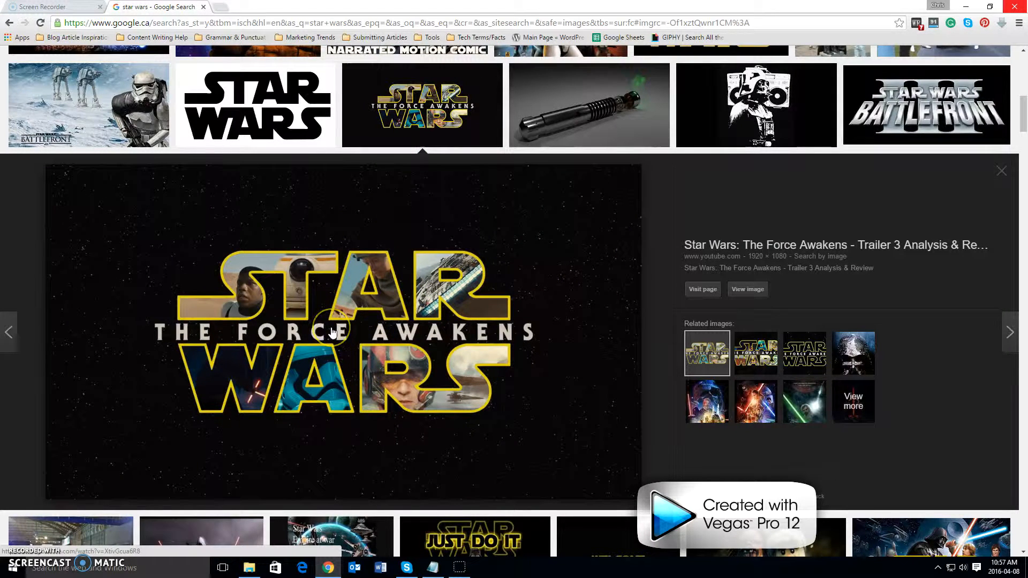
right_click(331, 331)
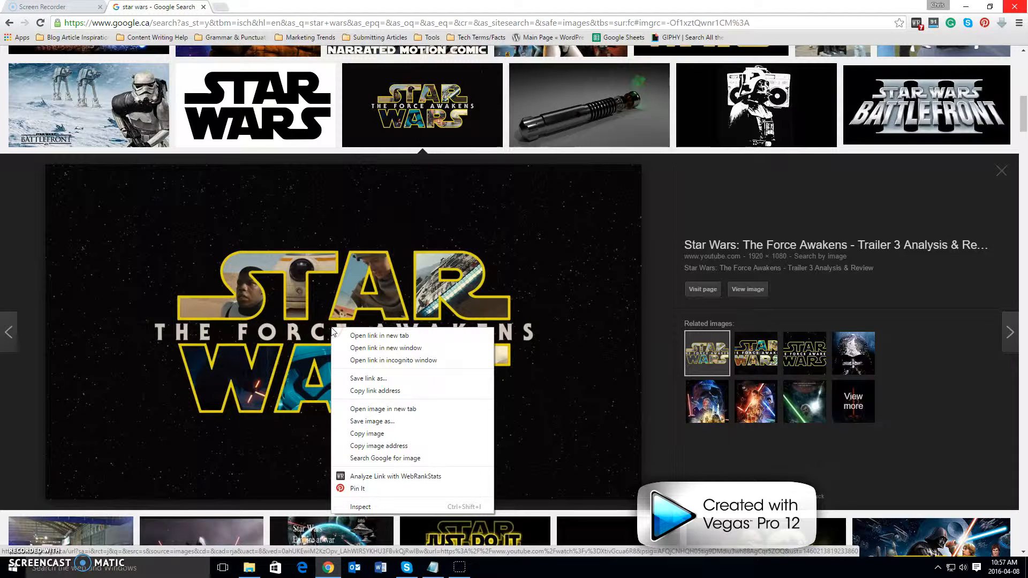
mouse_move(386, 378)
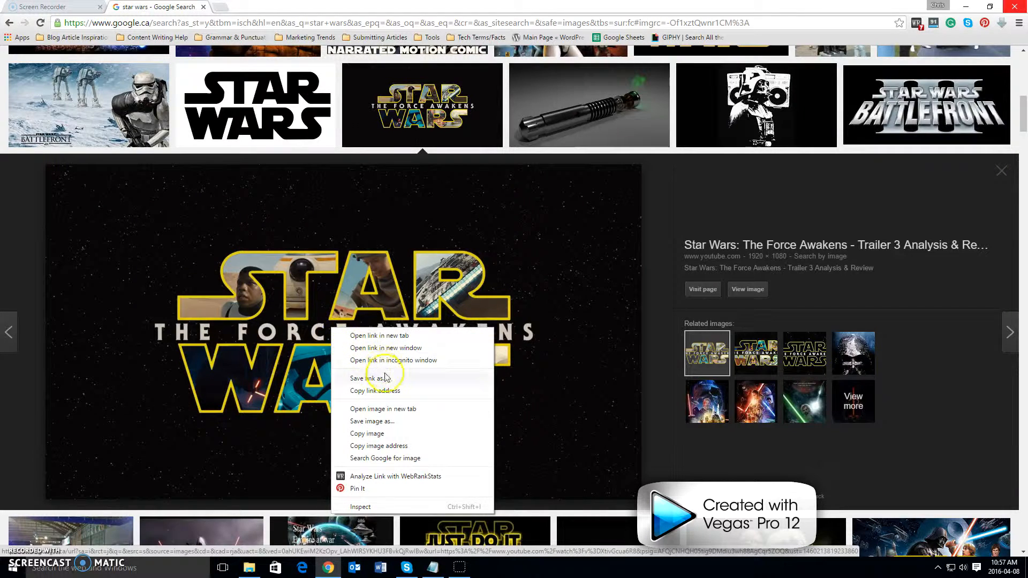
mouse_move(399, 421)
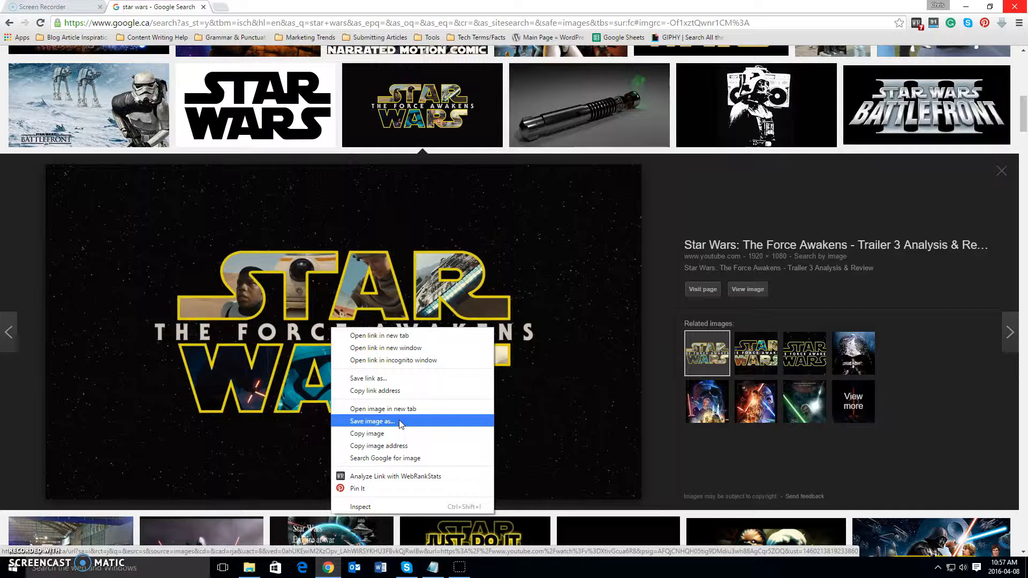
click(373, 421)
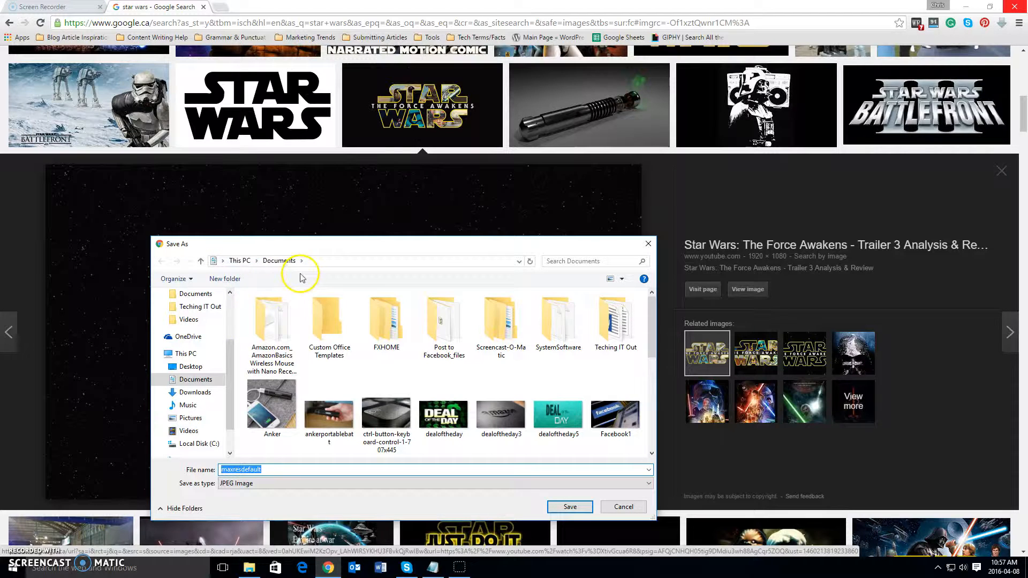
mouse_move(442, 405)
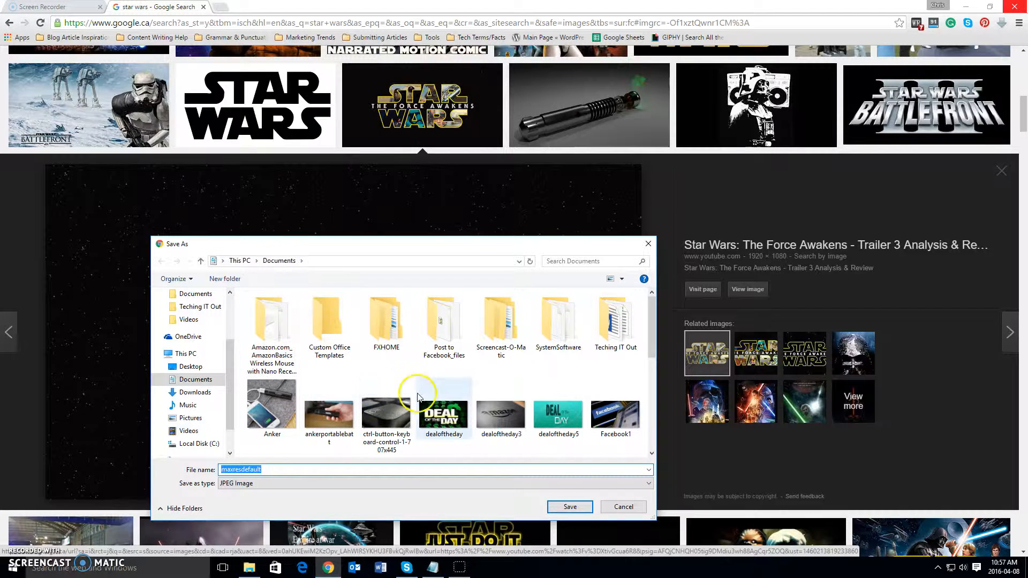
mouse_move(473, 405)
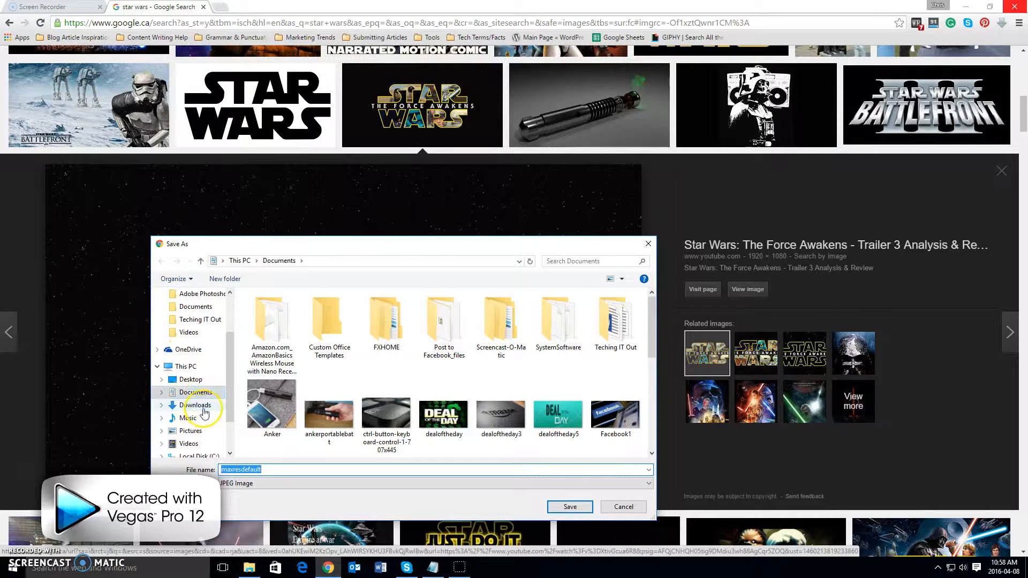
mouse_move(190, 435)
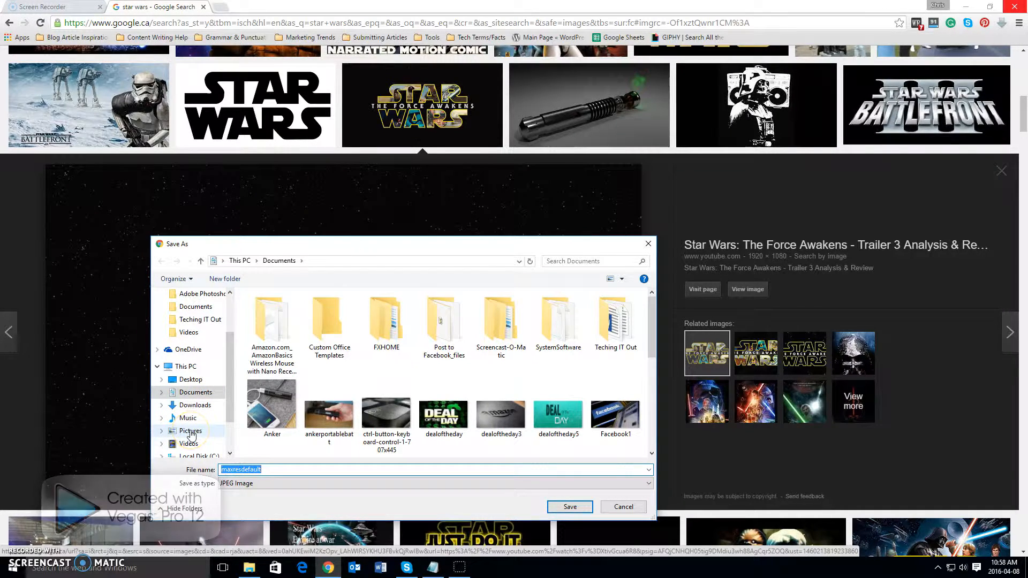
Save the logo to Pictures as JPEG 'starwarsforceawakensdefaultlogo'
click(191, 431)
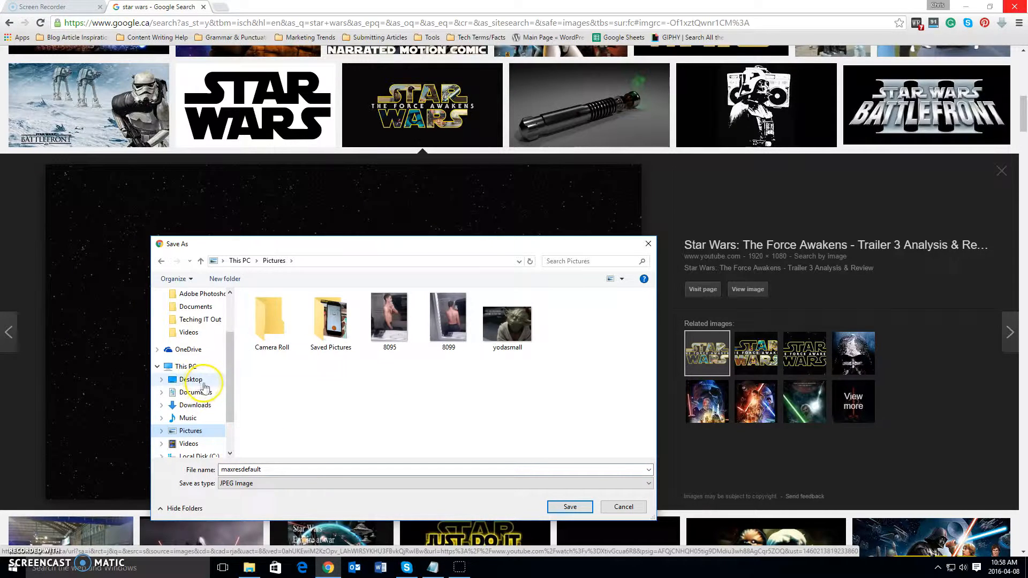
mouse_move(262, 405)
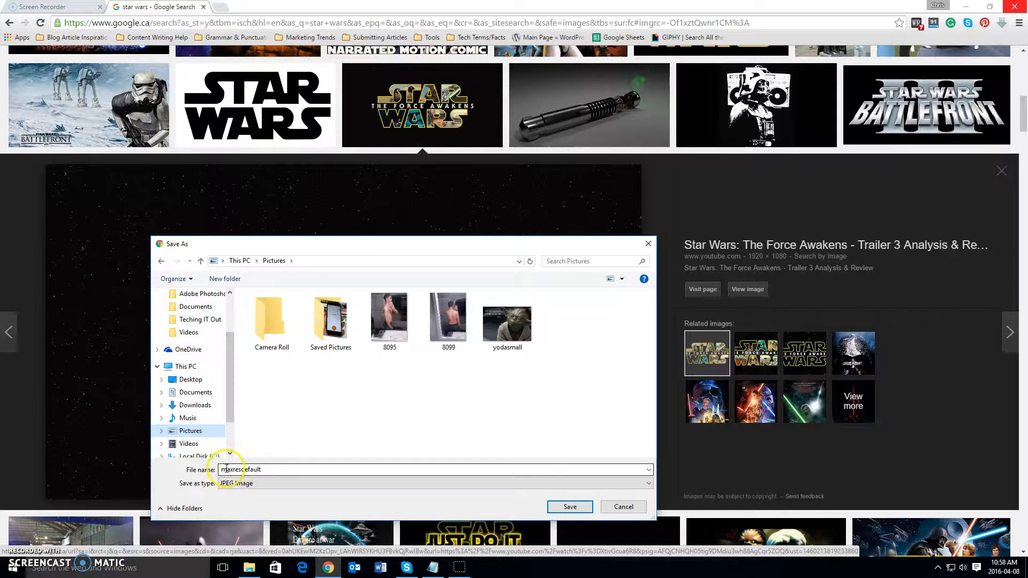
triple_click(239, 469)
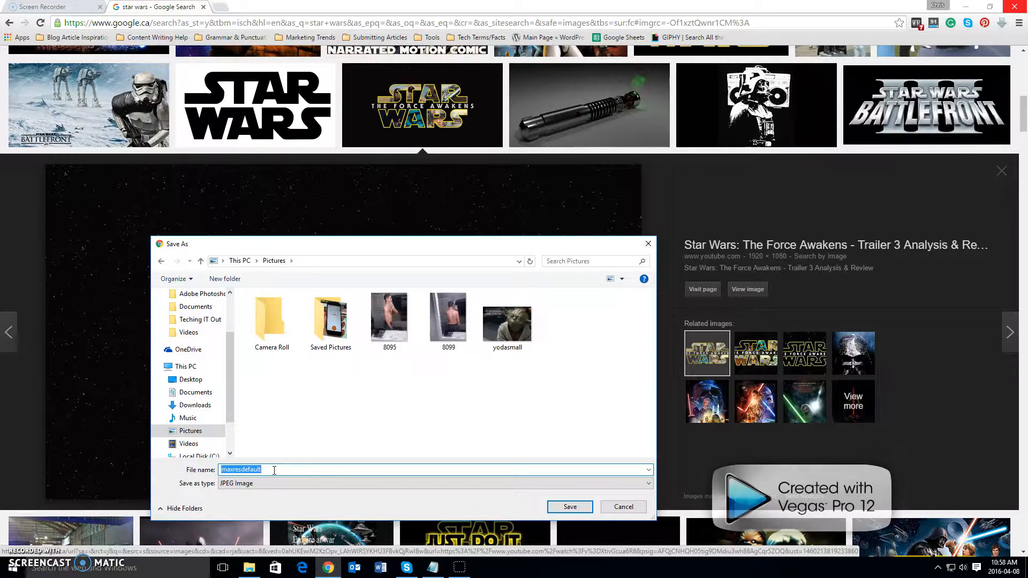
text(starwarsforceawaken)
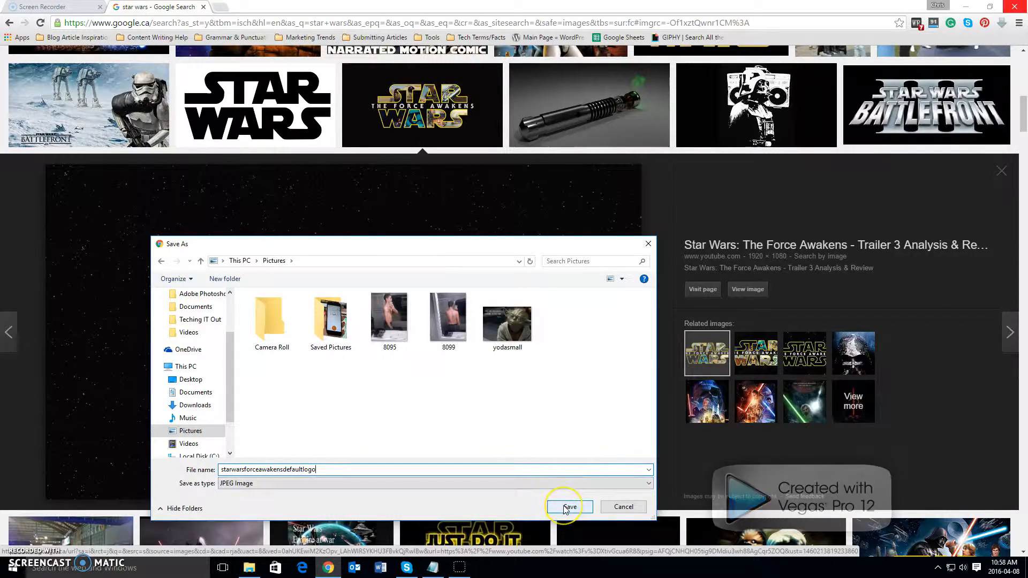
click(567, 507)
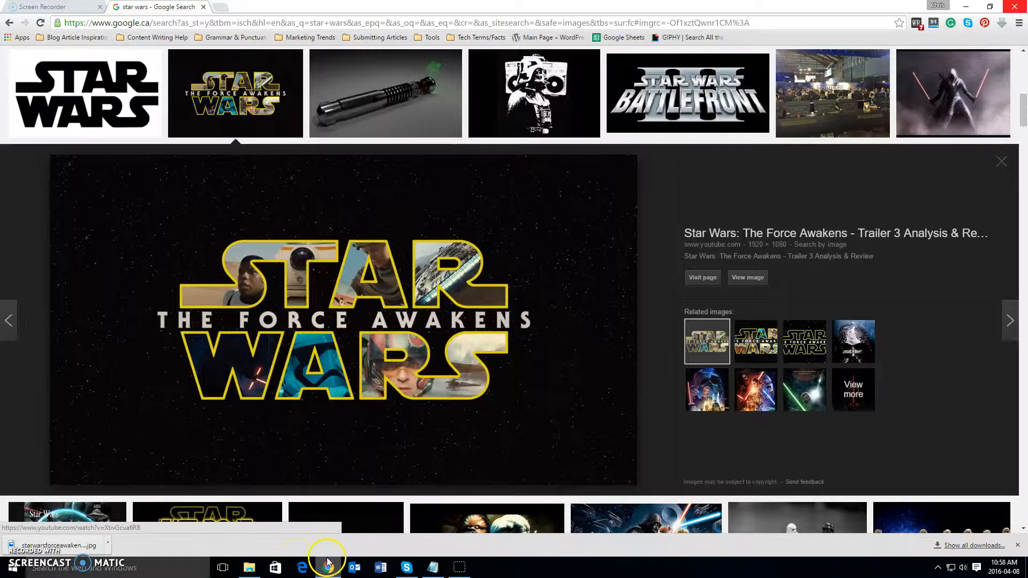
mouse_move(239, 402)
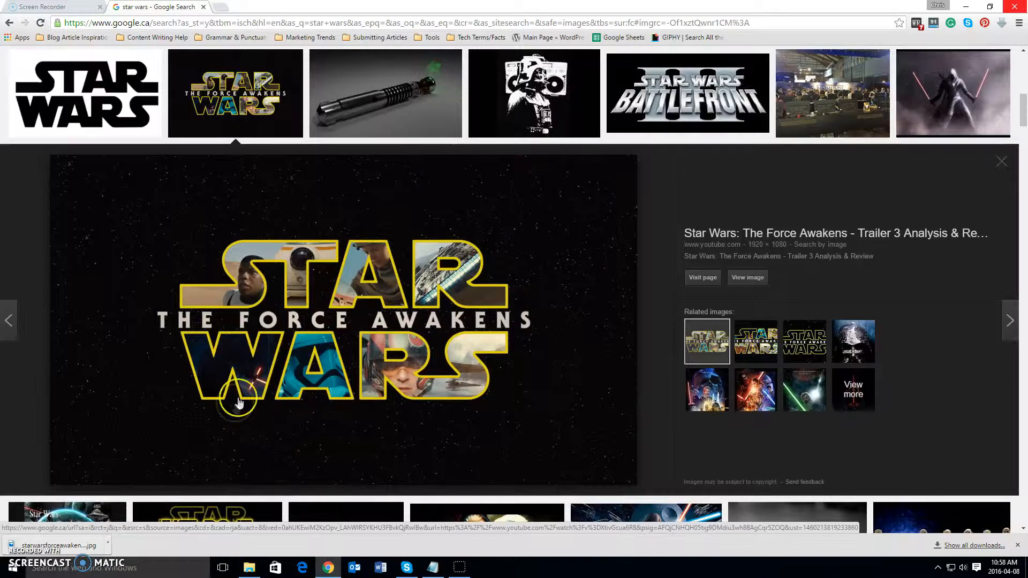
mouse_move(387, 376)
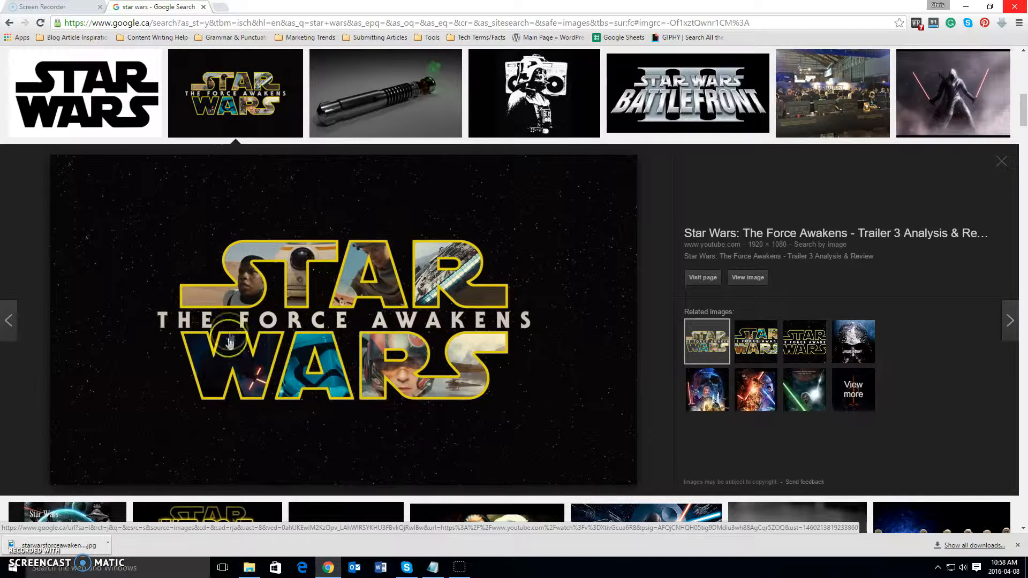
mouse_move(394, 343)
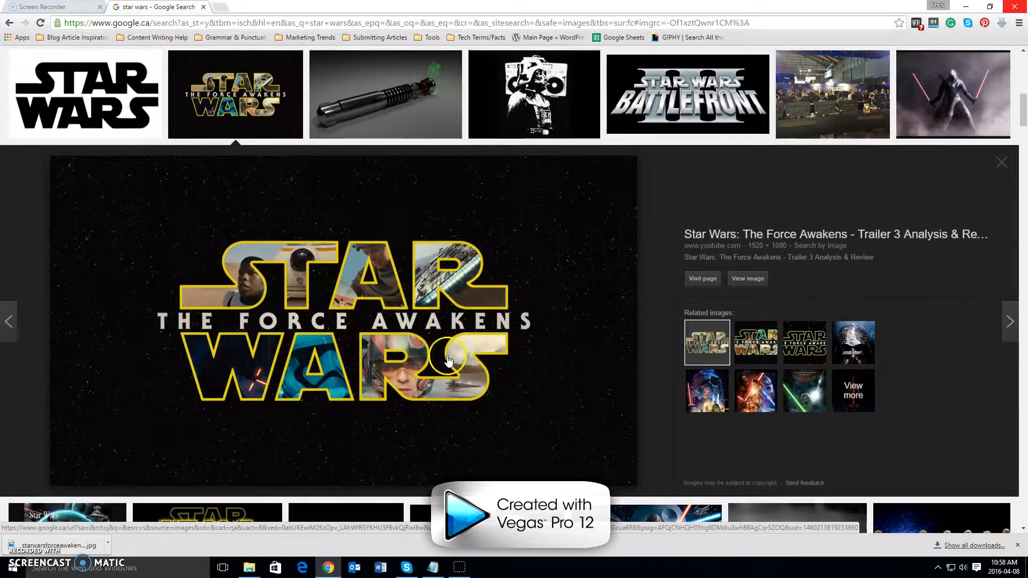
Dismiss the image preview to return to the top of the results grid
click(1001, 162)
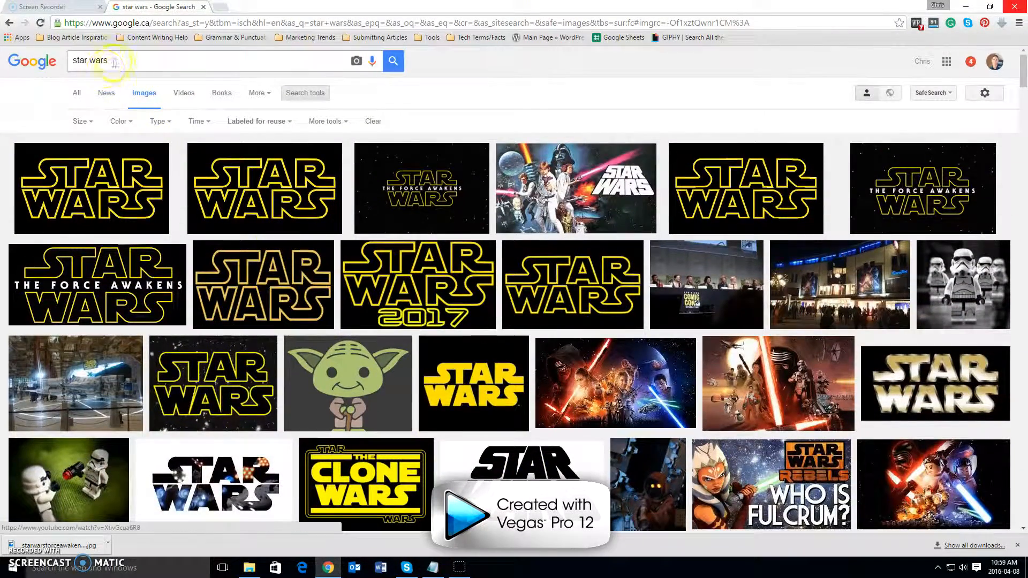
mouse_move(138, 61)
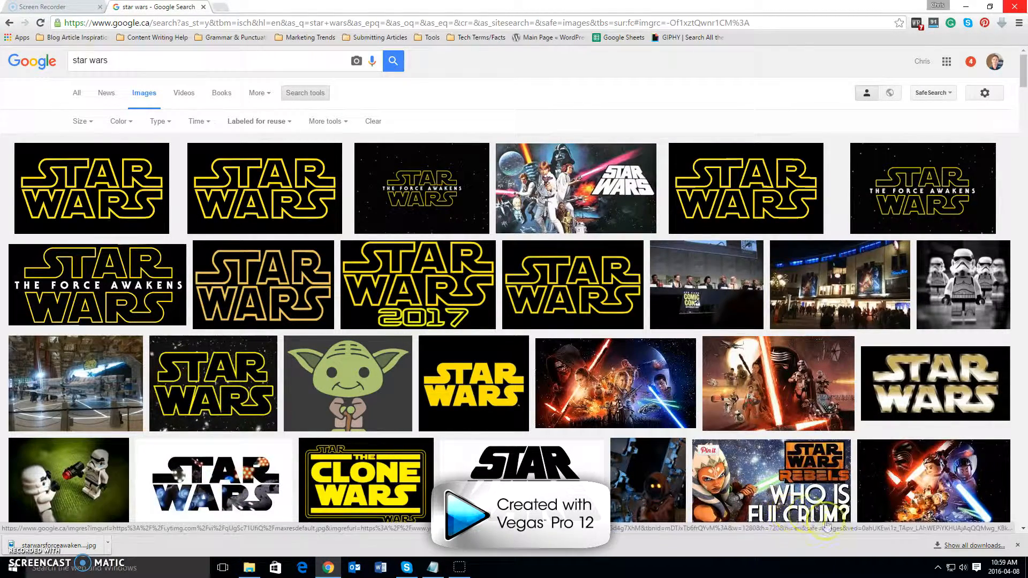
mouse_move(770, 451)
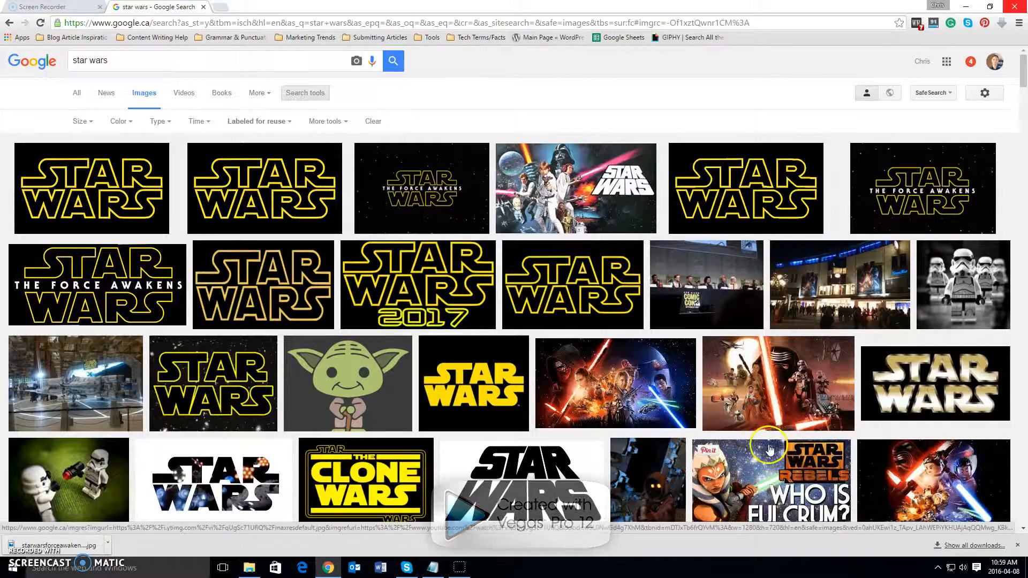
mouse_move(705, 436)
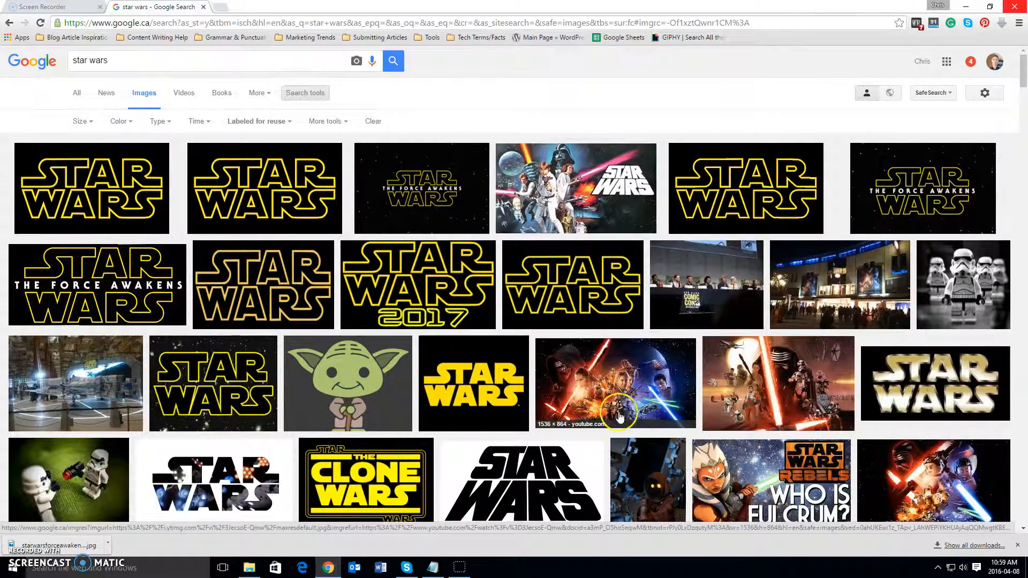
mouse_move(809, 493)
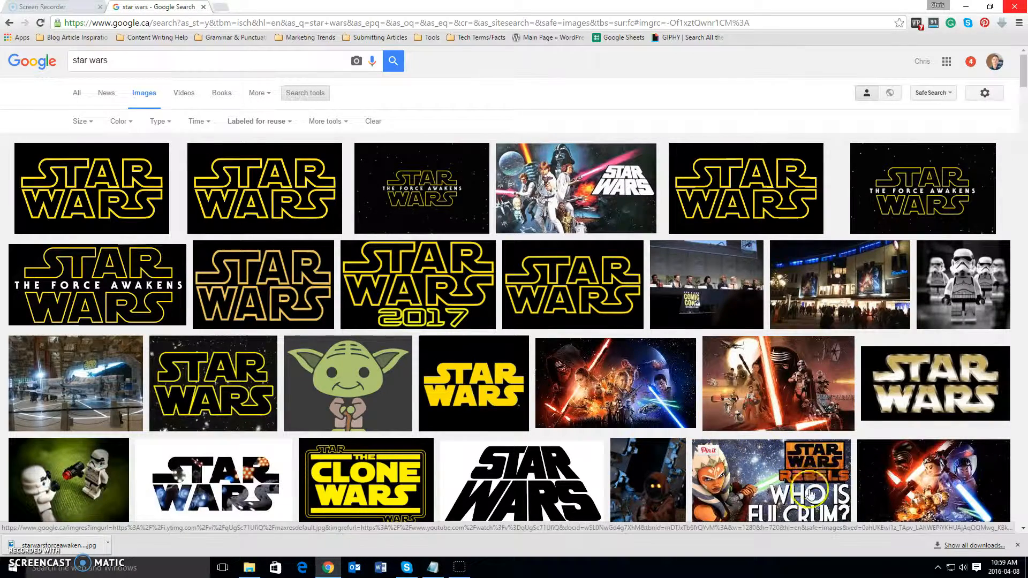
mouse_move(617, 535)
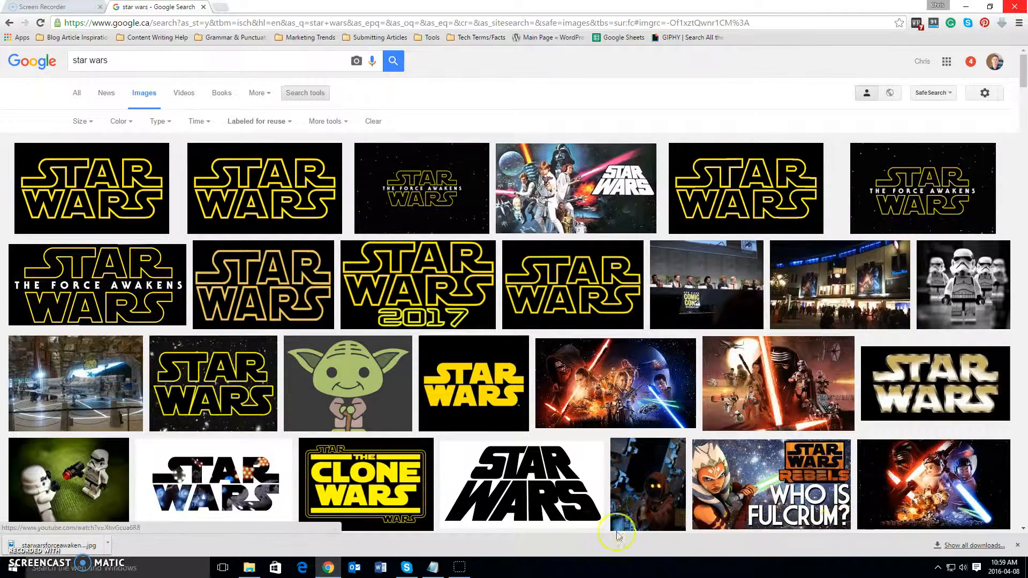